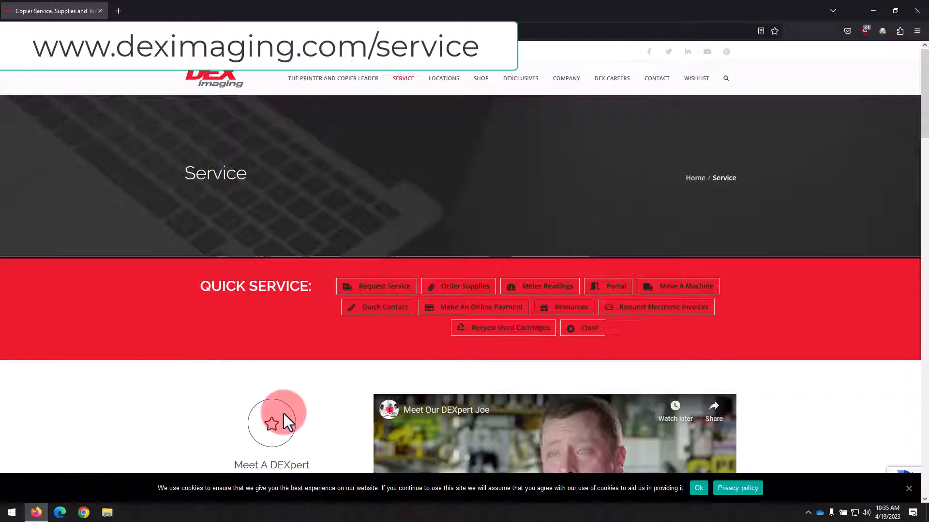
- Open HP Downloads from the DEX Imaging Service page's Quick Service Resources list
left_click(571, 307)
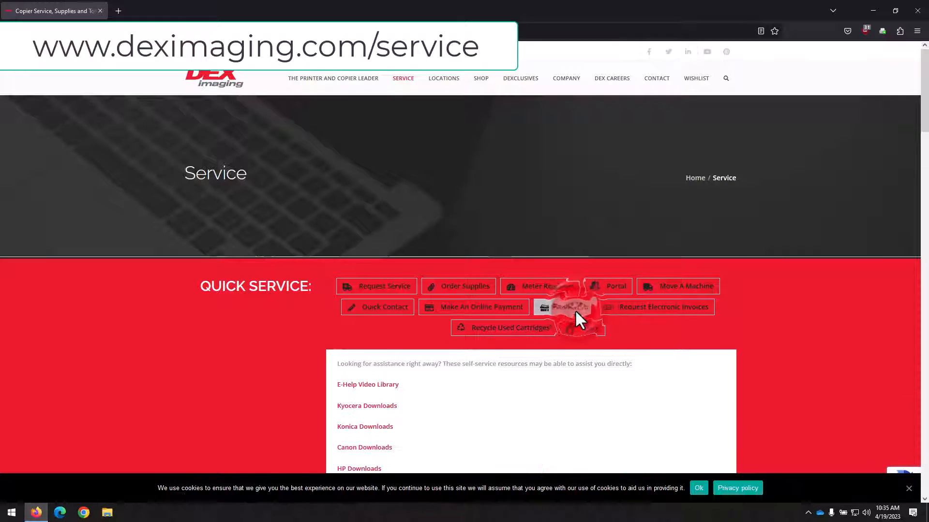
left_click(564, 307)
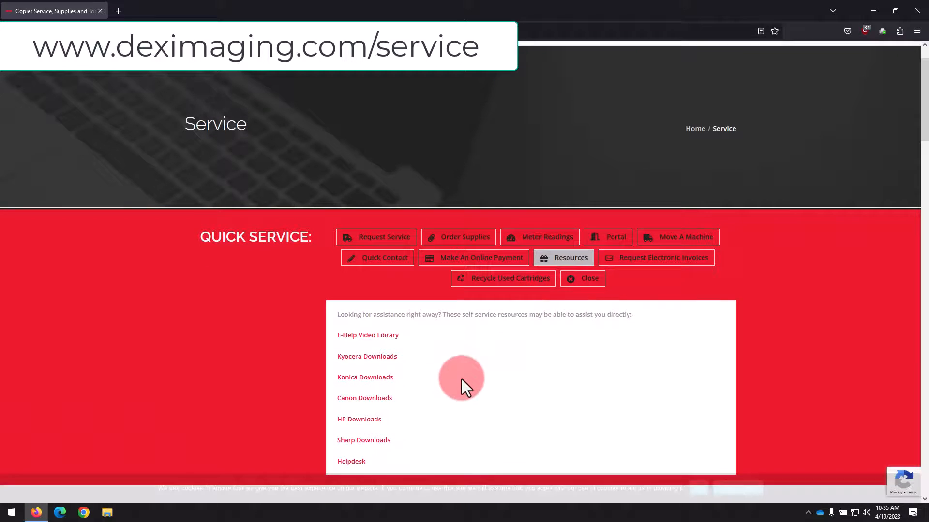
mouse_move(359, 419)
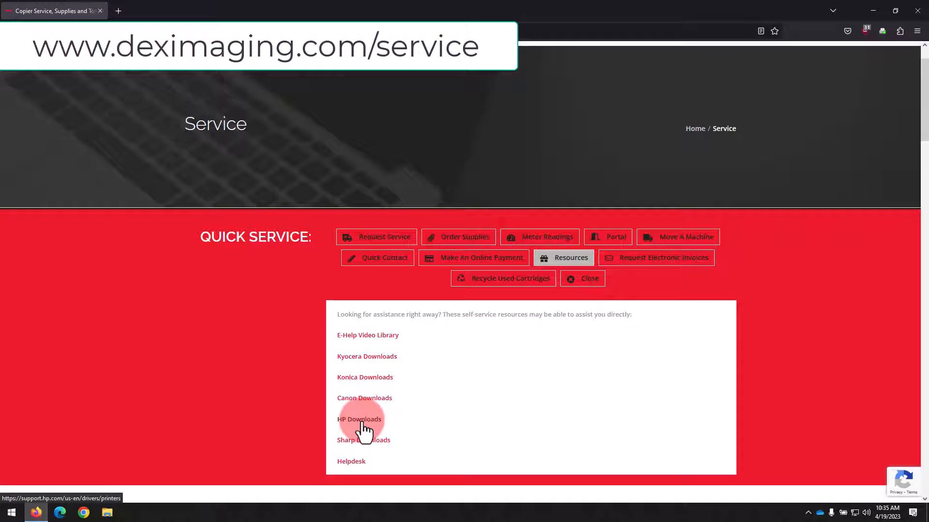
left_click(359, 419)
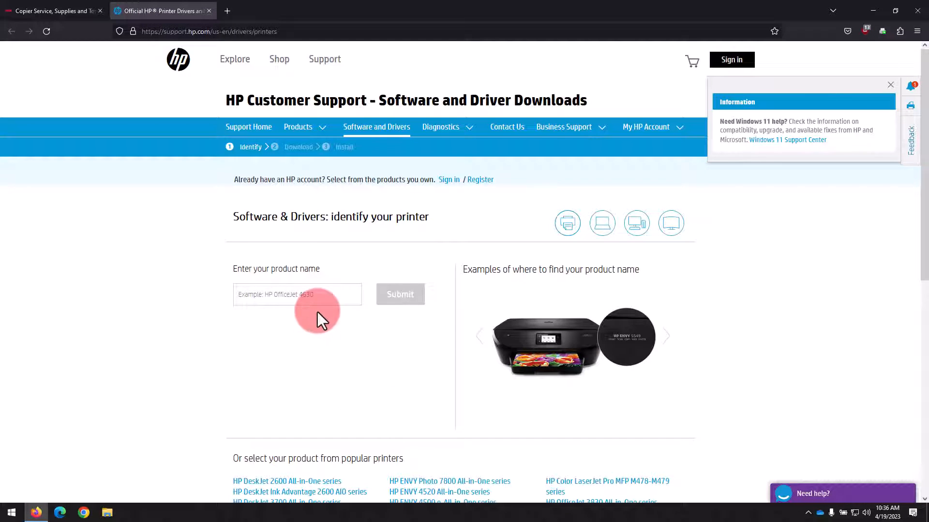
- Search HP Support for 'upd' and select the Universal Print Driver Series for Windows
left_click(296, 295)
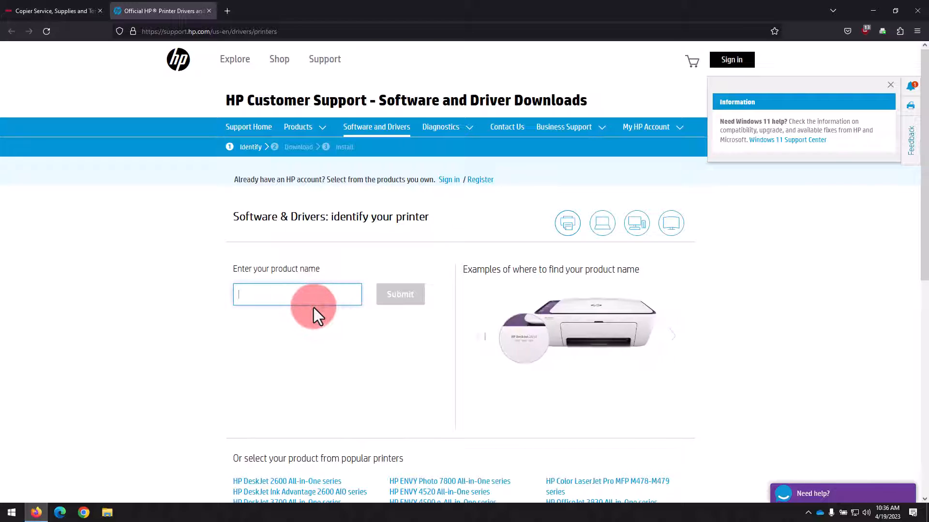
type("upd")
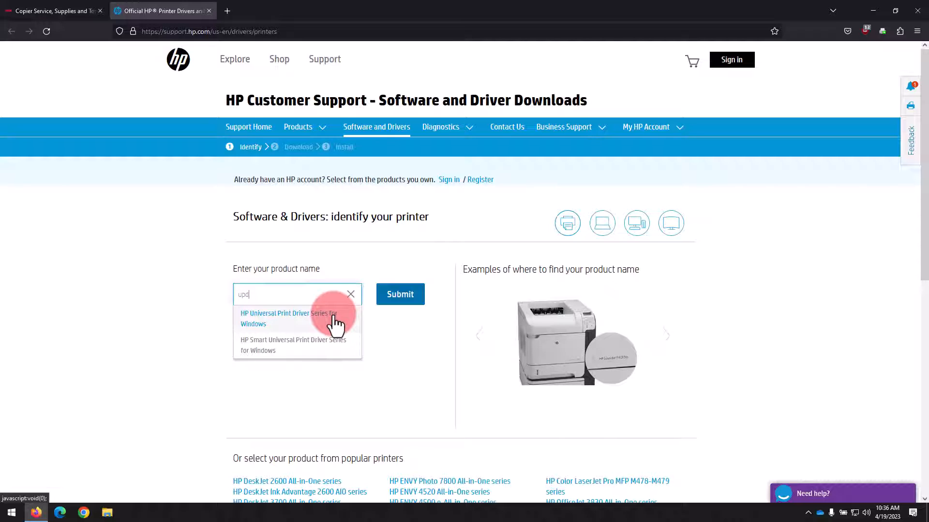
left_click(283, 319)
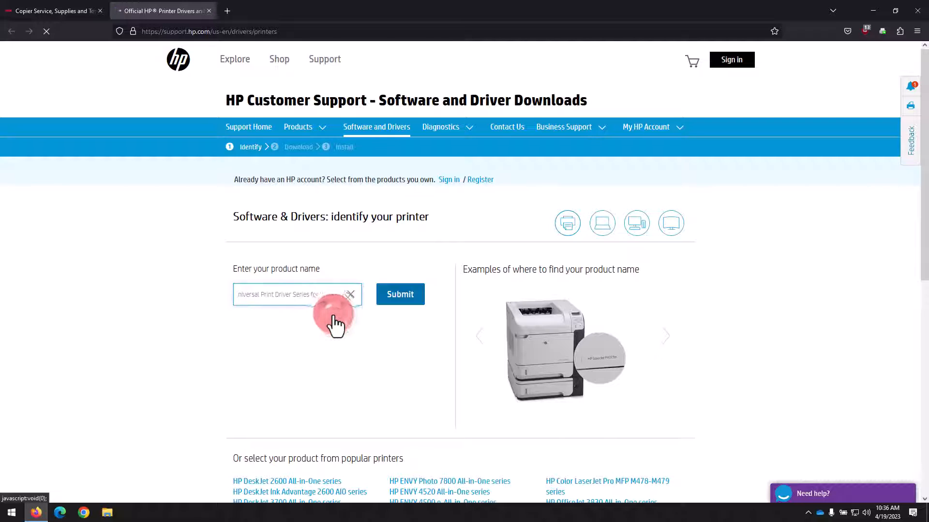
- Expand Driver-Universal Print Driver and download the PCL6 (64-bit) driver
left_click(400, 294)
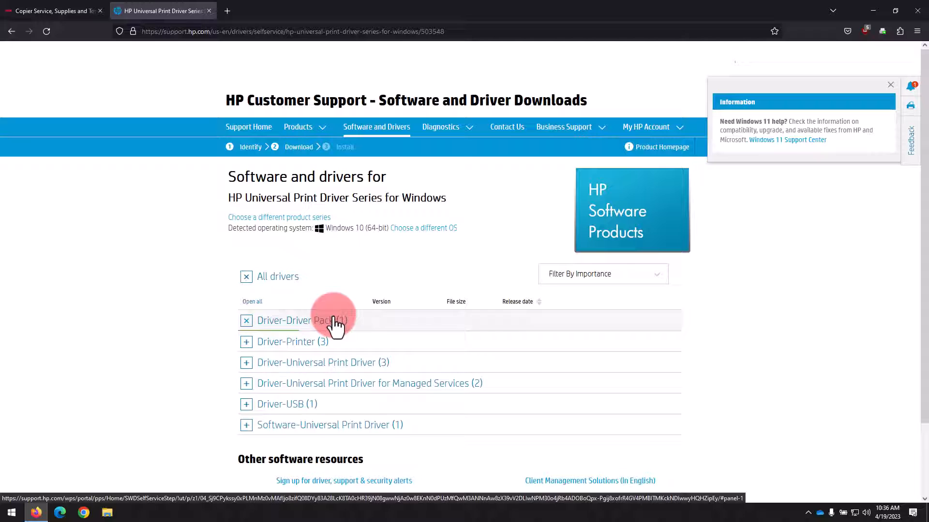
left_click(302, 321)
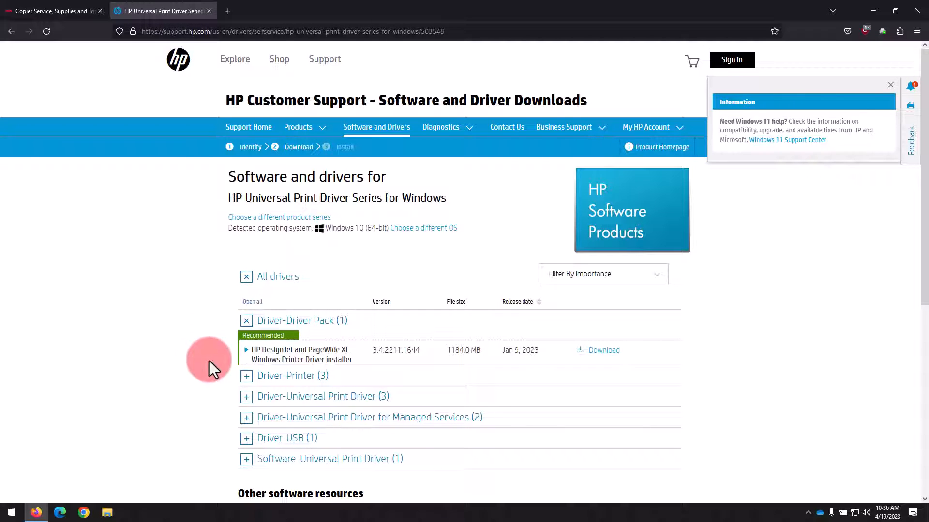
left_click(247, 397)
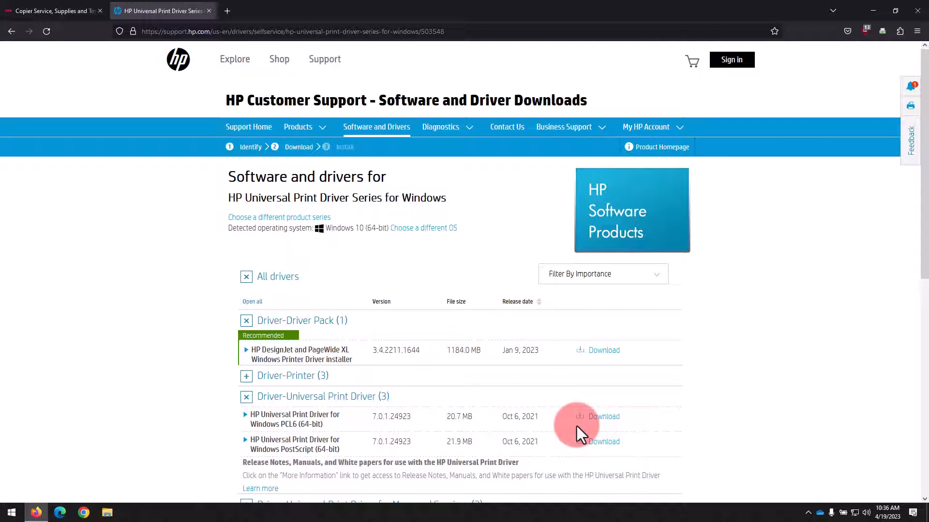
left_click(603, 417)
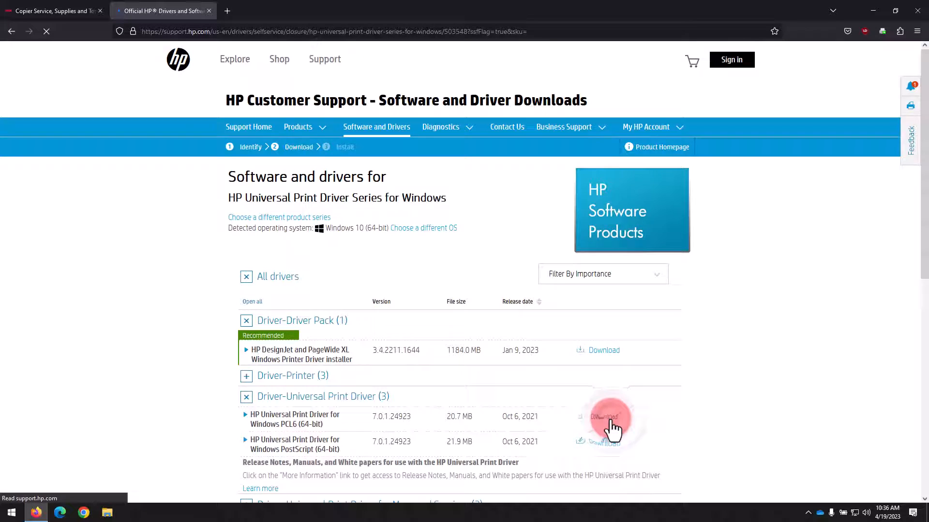
left_click(604, 417)
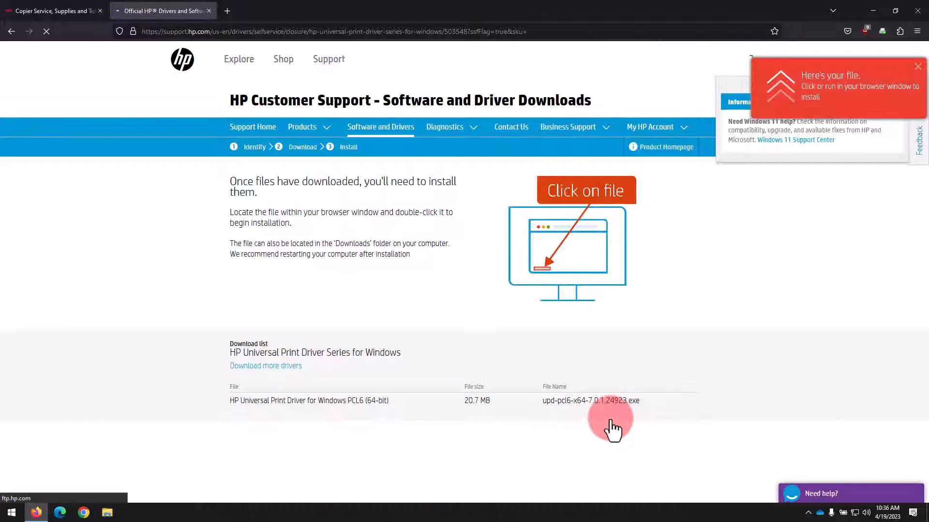
left_click(847, 30)
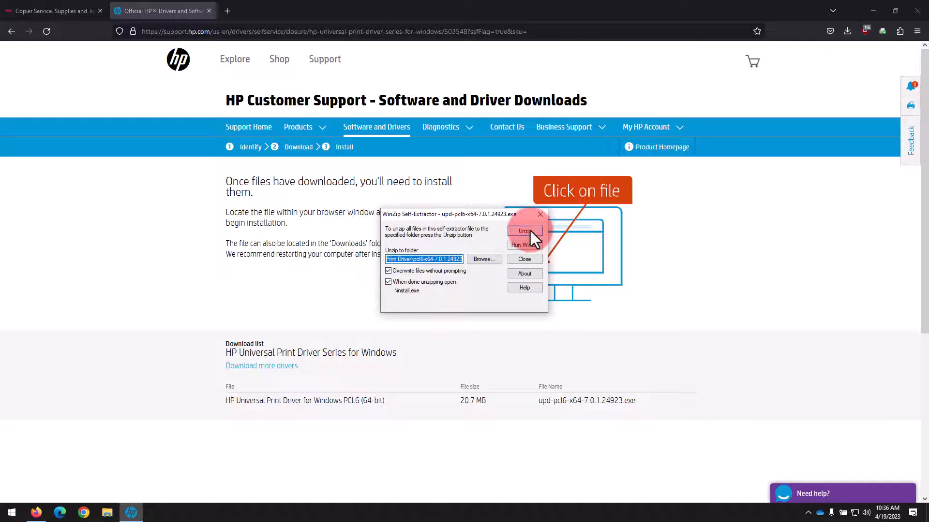
- Unzip the 89 driver files in WinZip Self-Extractor and confirm the success message
left_click(525, 230)
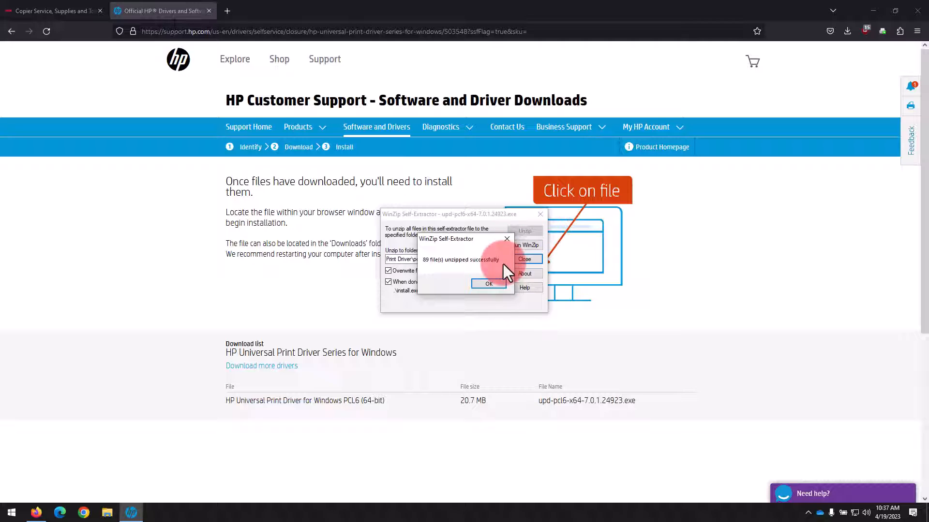
left_click(488, 284)
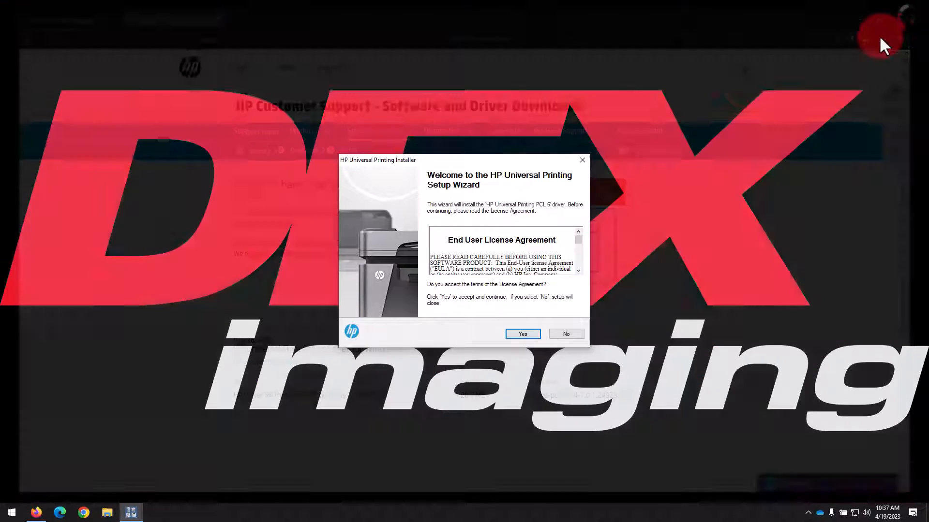
- Accept the HP license agreement and choose a Traditional Mode installation
left_click(522, 334)
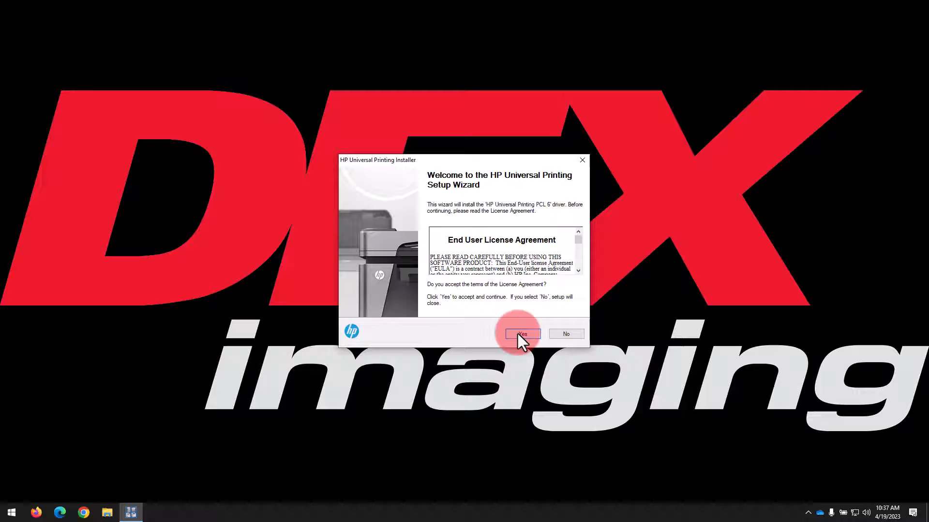
left_click(522, 334)
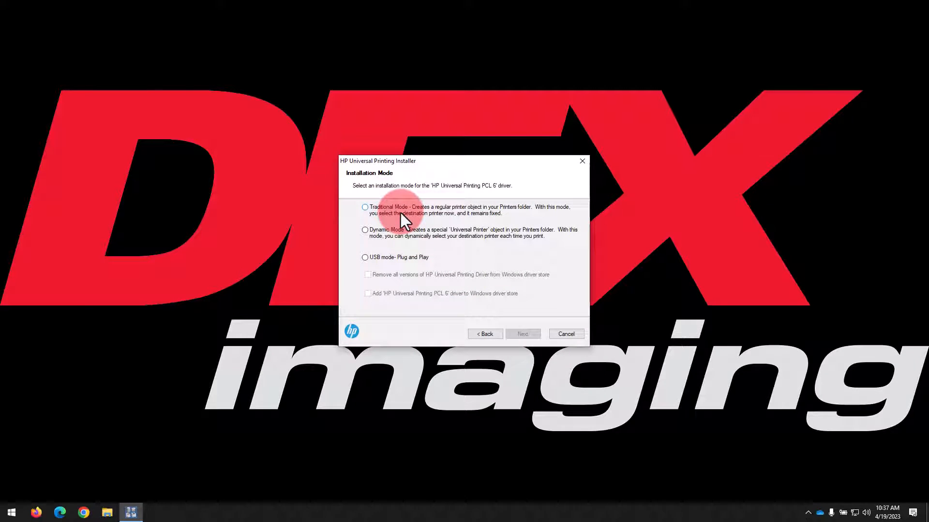
left_click(365, 207)
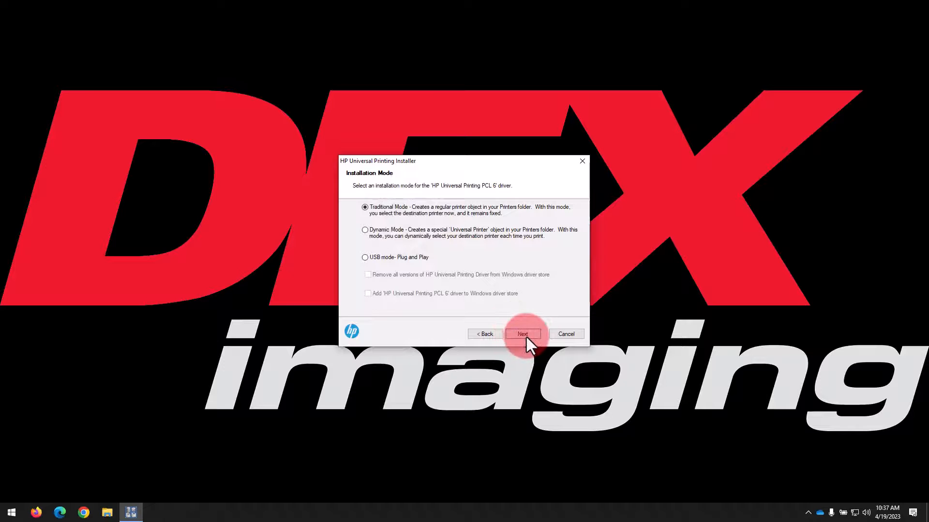
left_click(522, 334)
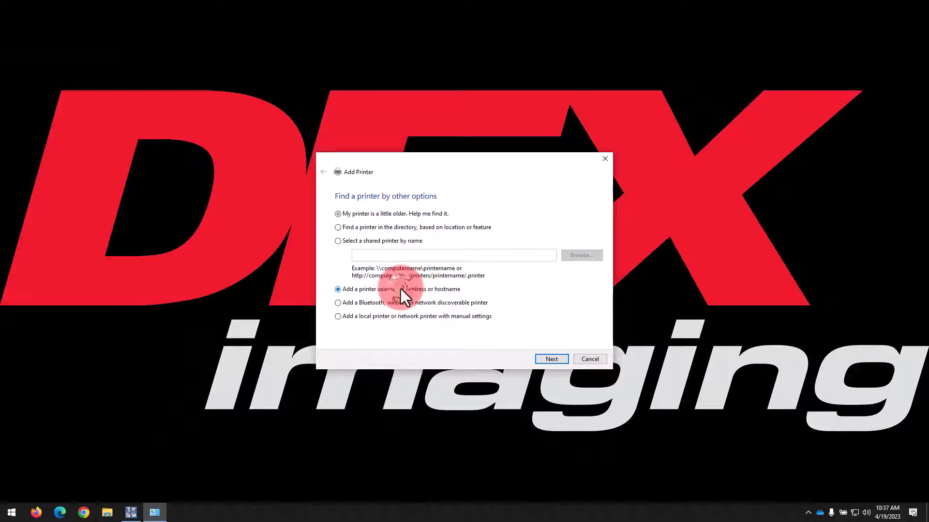
- Add a TCP/IP Device printer by IP address 192.168.81.20
left_click(337, 289)
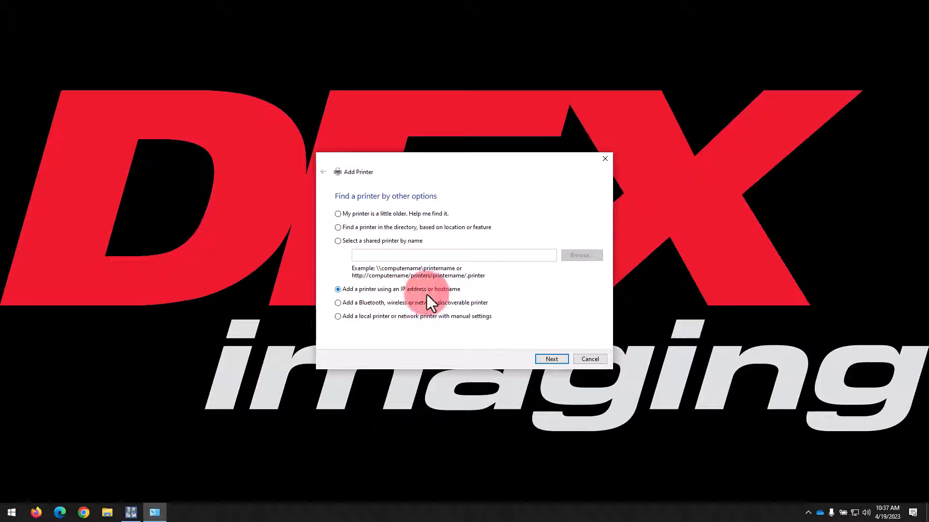
left_click(551, 359)
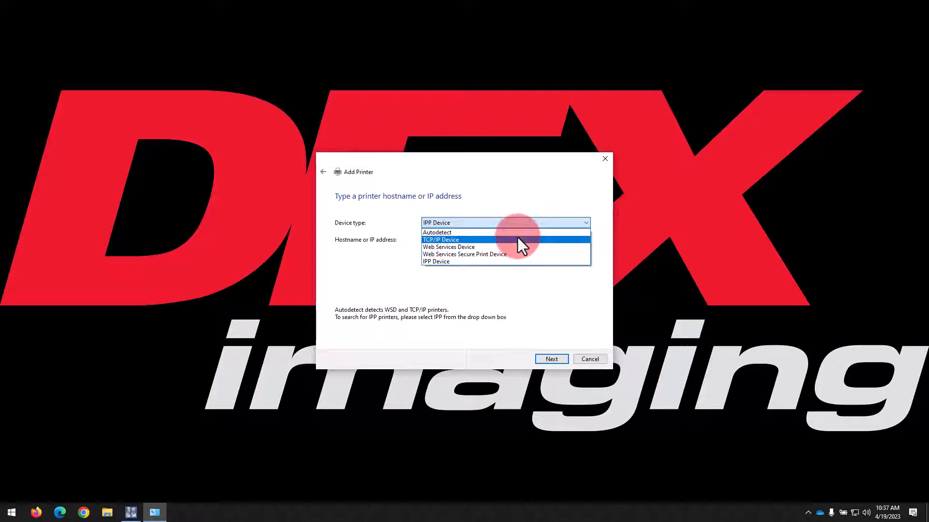
left_click(441, 240)
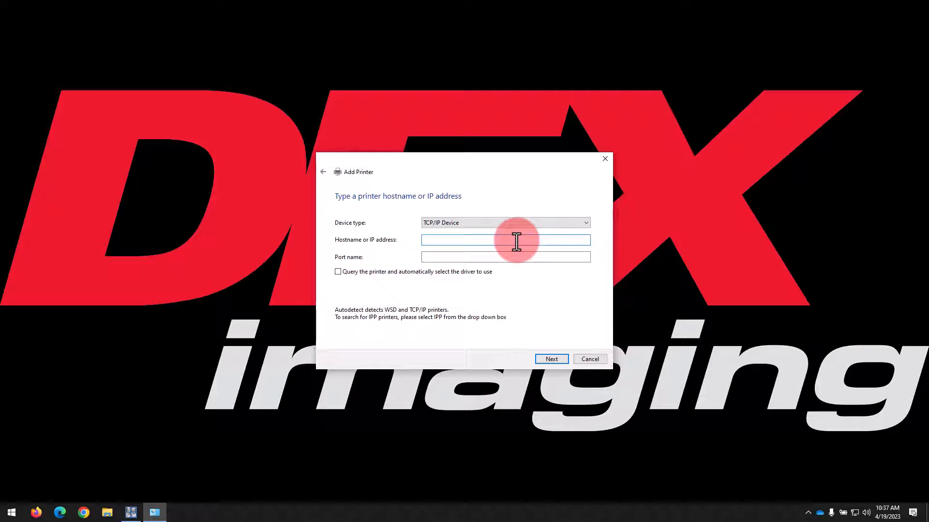
type("192")
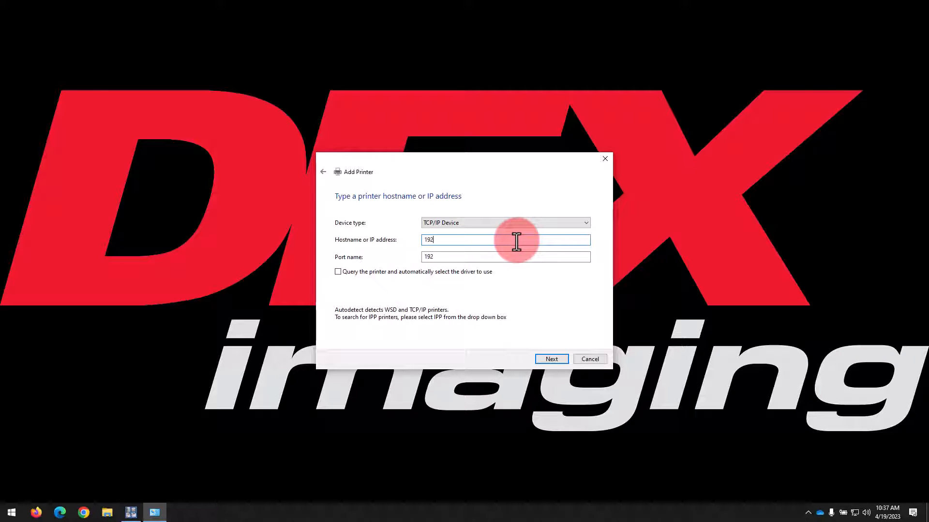
type(".168")
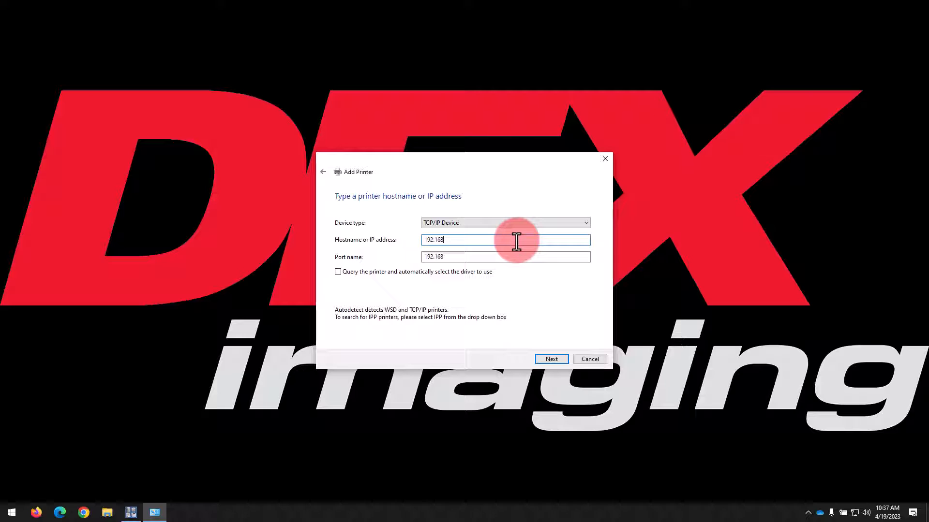
type(".81.20")
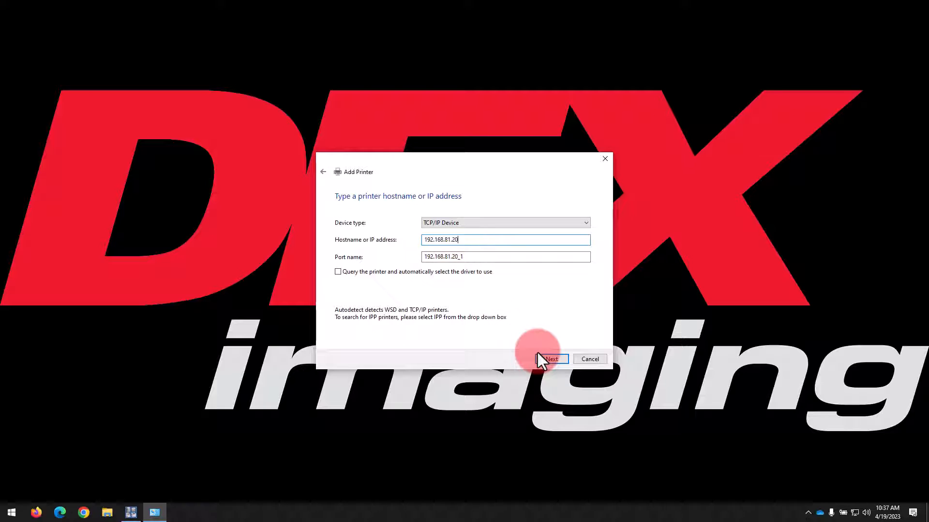
left_click(552, 359)
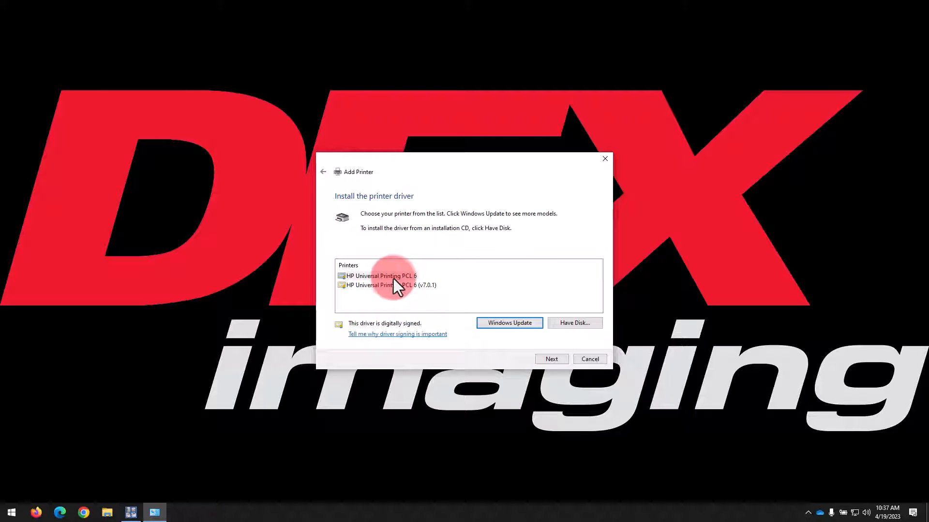
- Add HP Universal Printing PCL 6, replacing the current driver, keeping its name, unshared
left_click(381, 276)
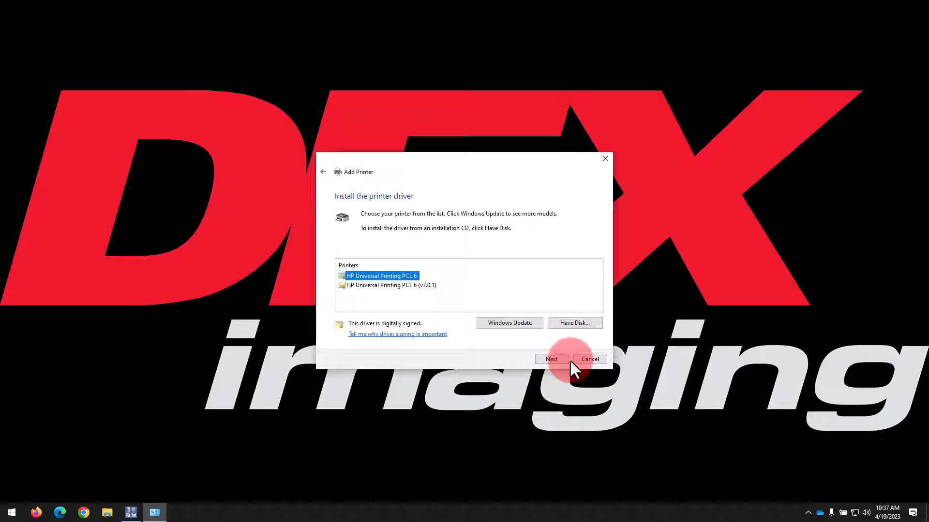
left_click(551, 359)
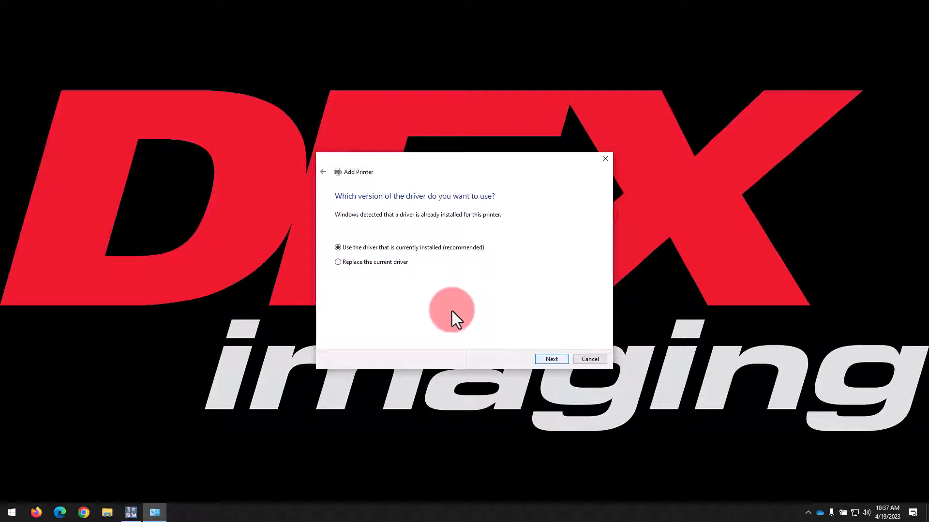
left_click(338, 262)
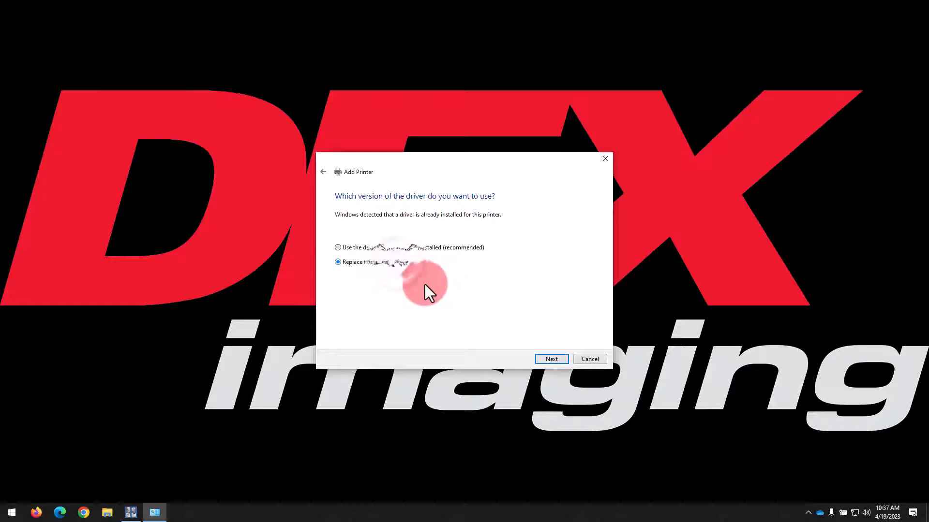
left_click(552, 359)
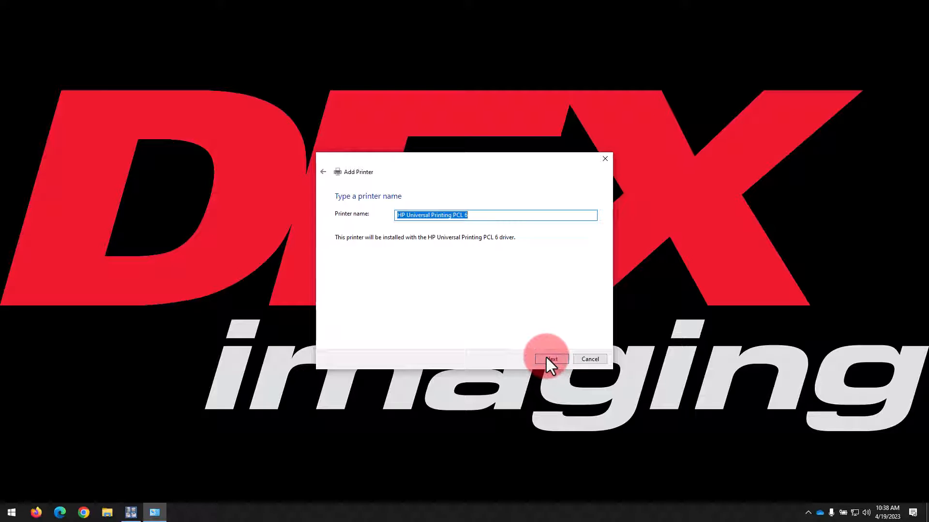
left_click(552, 359)
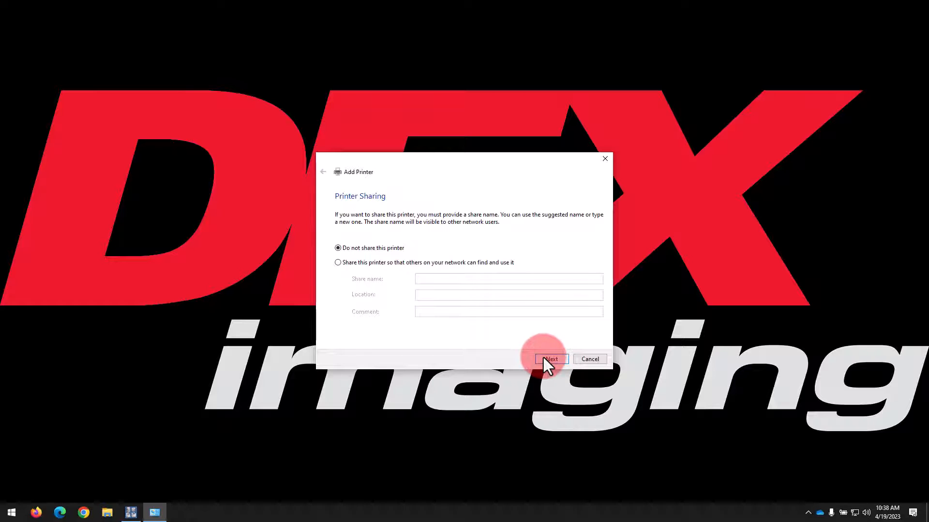
left_click(551, 359)
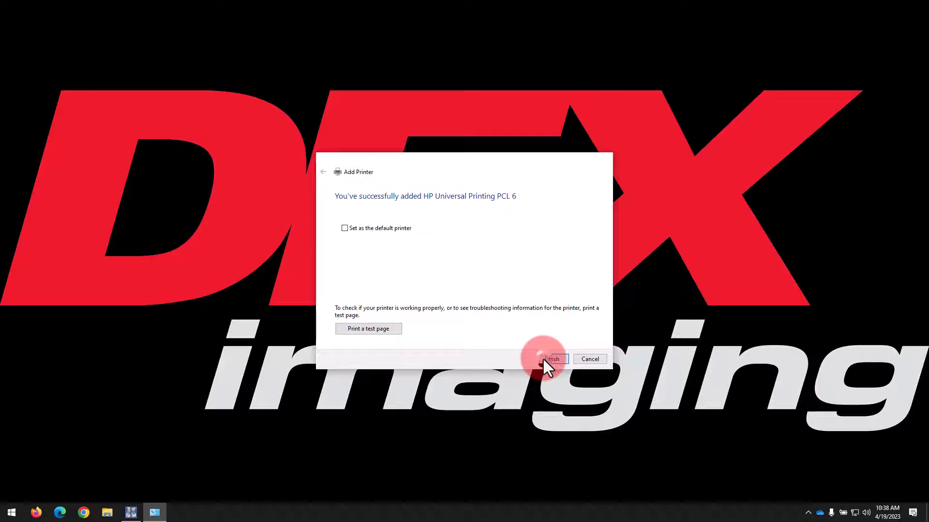
left_click(553, 359)
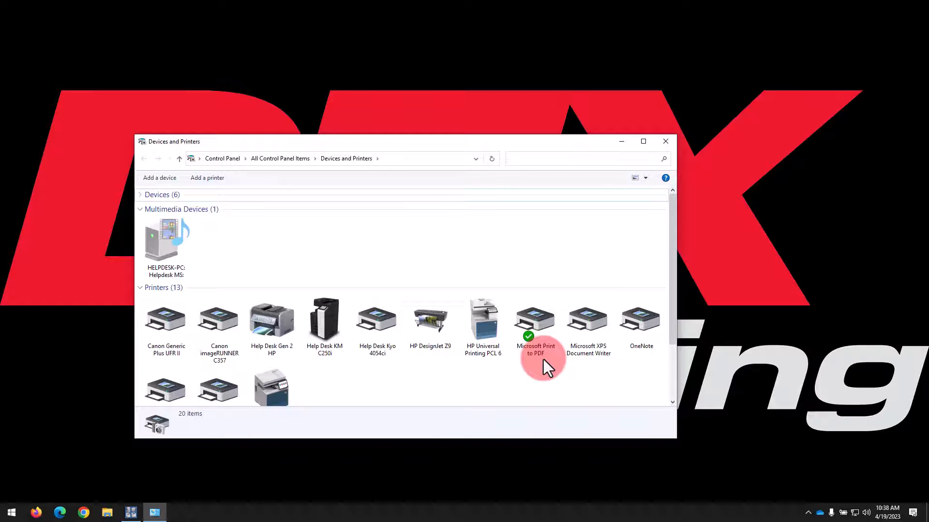
mouse_move(312, 375)
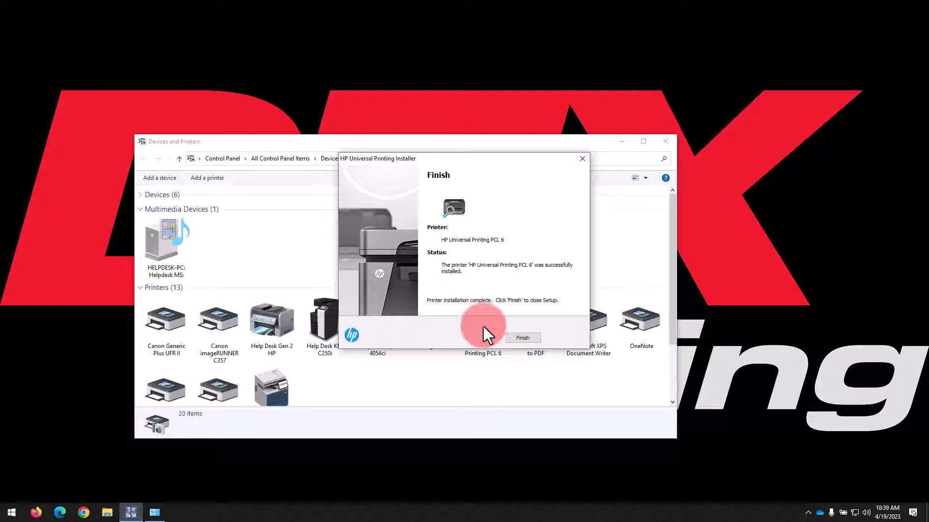
- Finish the HP installer and right-click the HP Universal Printing PCL 6 printer
left_click(523, 338)
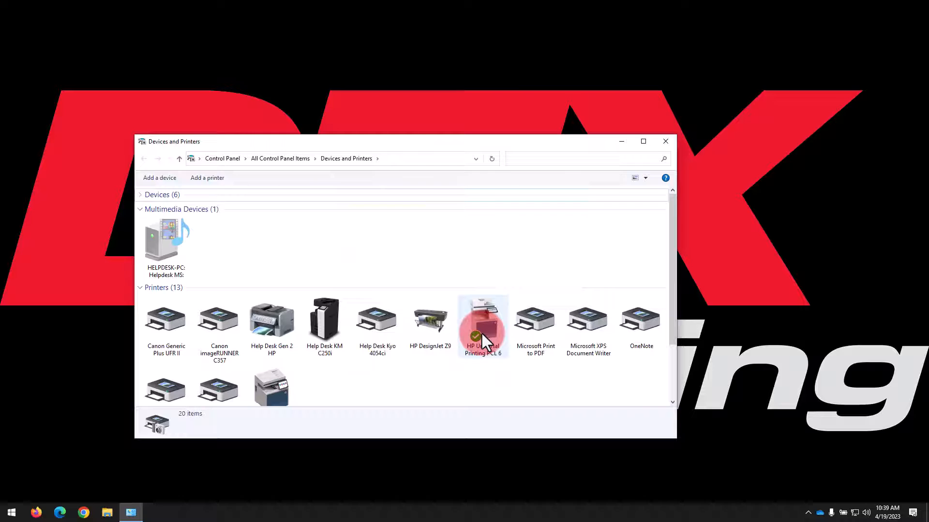
right_click(483, 332)
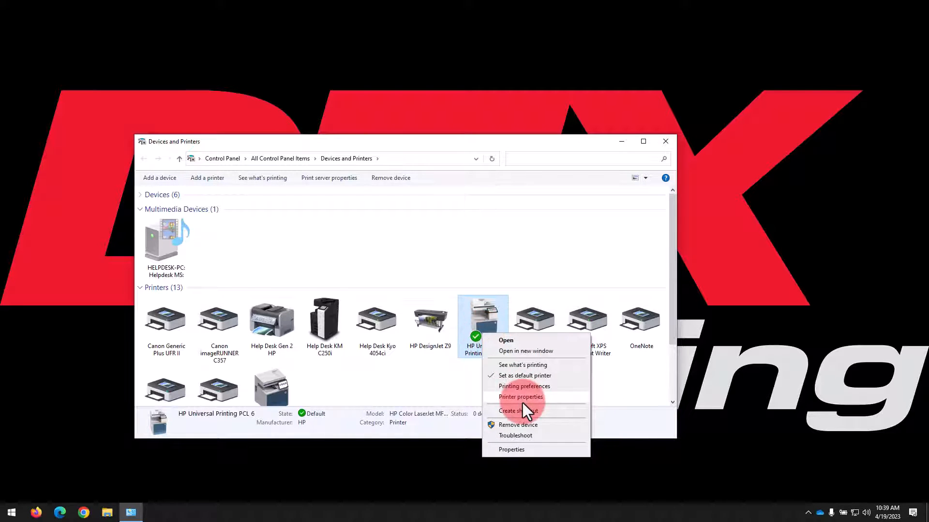
- In Printer properties Device Settings, set Job Accounting under Installable Options to Enabled
left_click(520, 397)
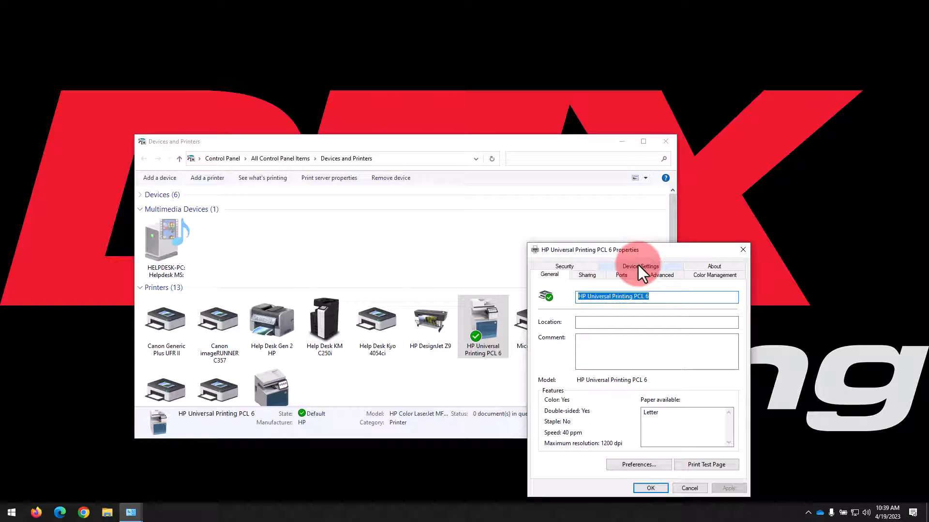
left_click(641, 275)
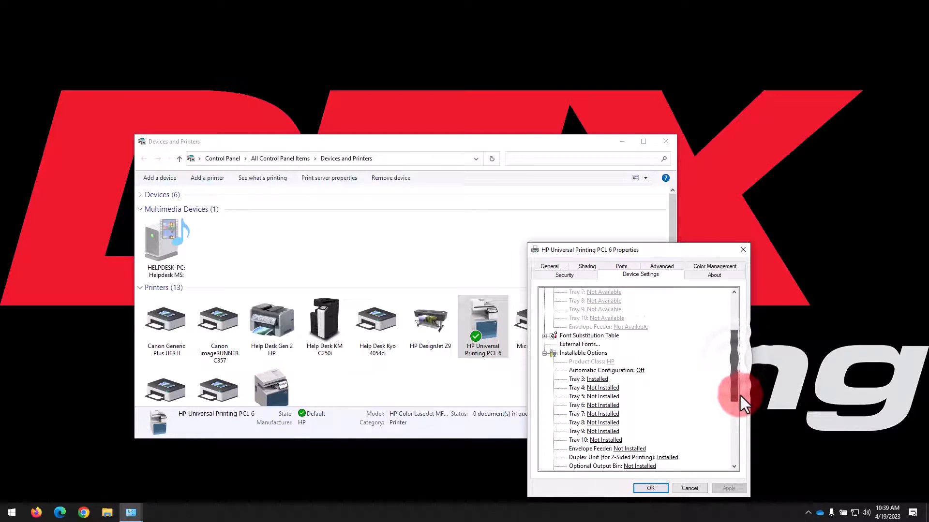
scroll("down", 3)
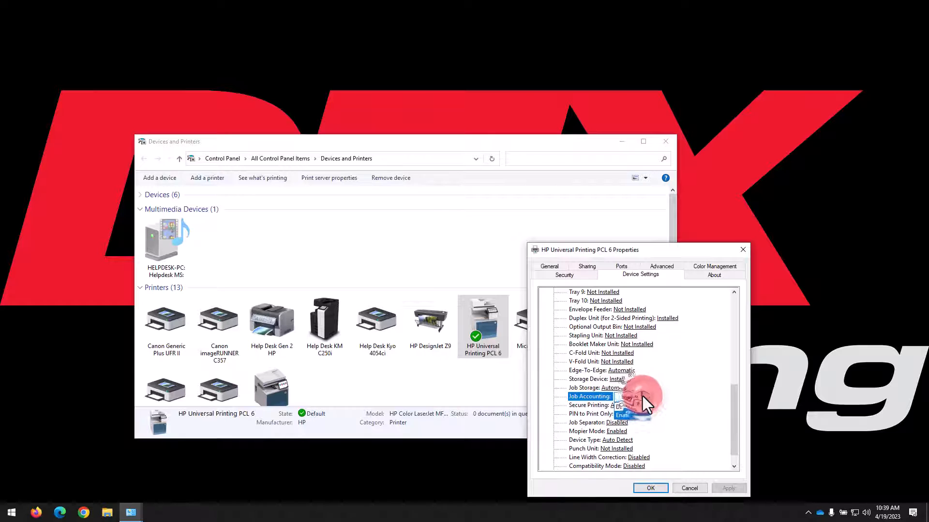
left_click(645, 396)
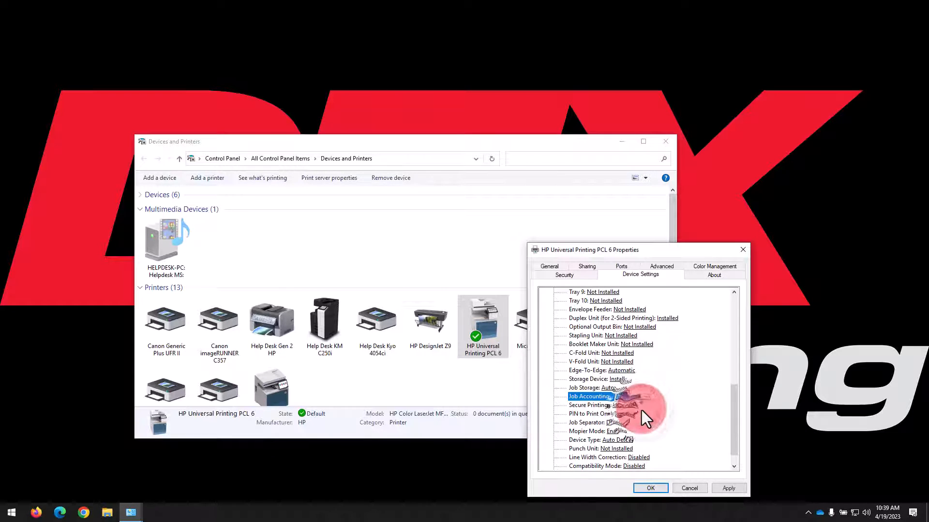
left_click(564, 275)
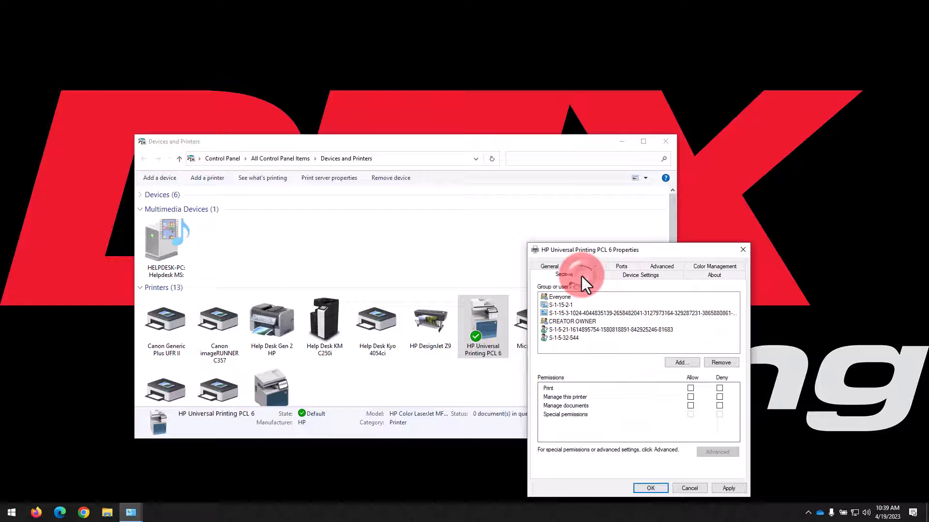
- Grant Everyone Print, Manage this printer and Manage documents permissions and apply
left_click(564, 274)
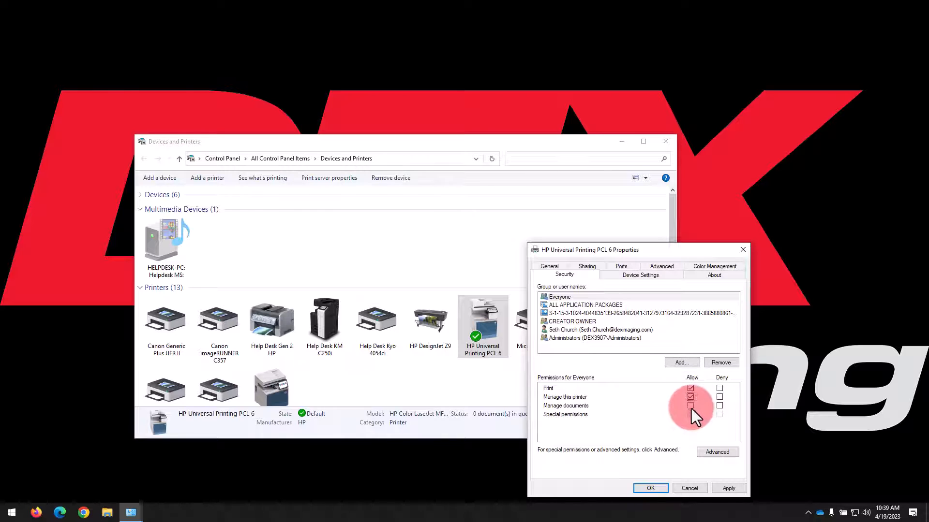
left_click(729, 488)
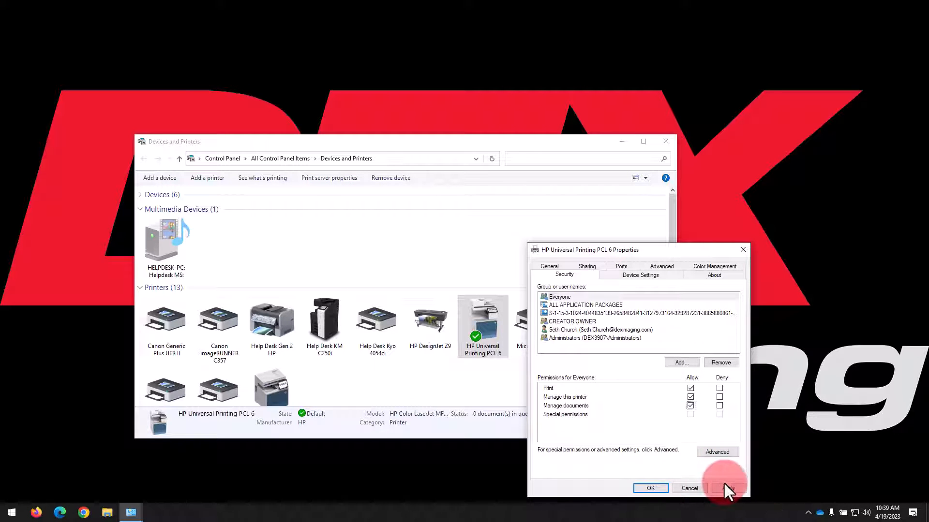
left_click(729, 488)
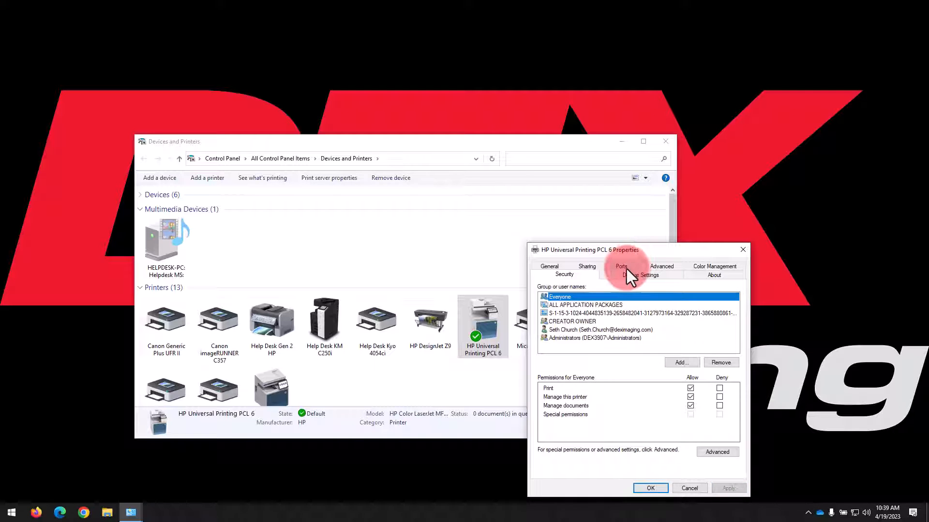
- Open Printing Defaults from the Advanced tab
left_click(661, 266)
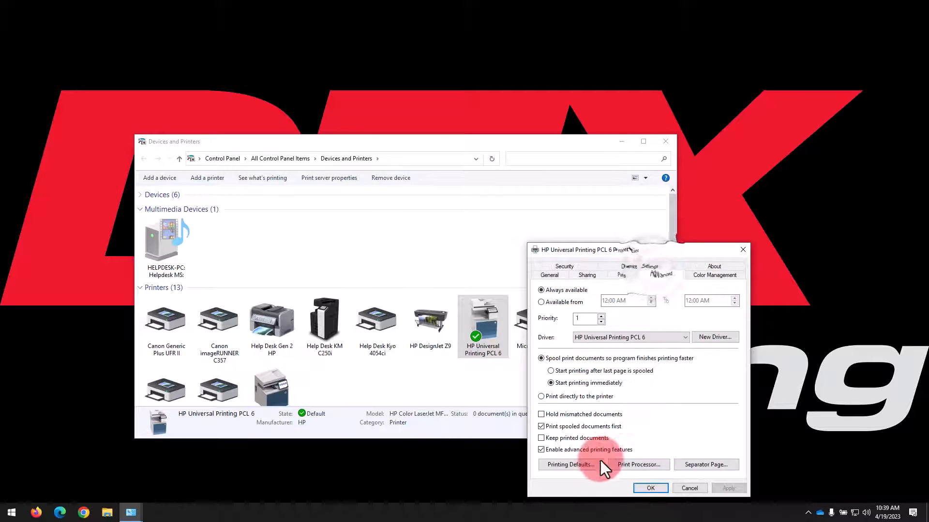
left_click(570, 464)
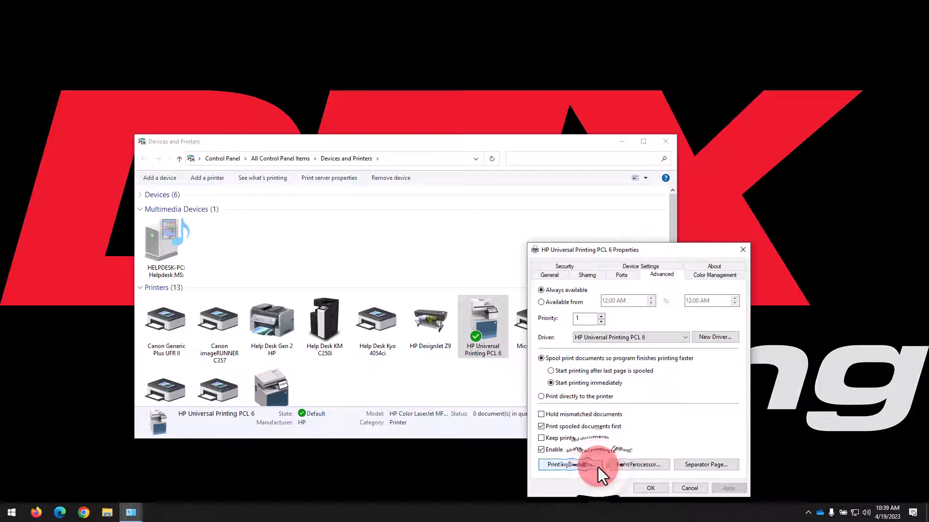
left_click(565, 465)
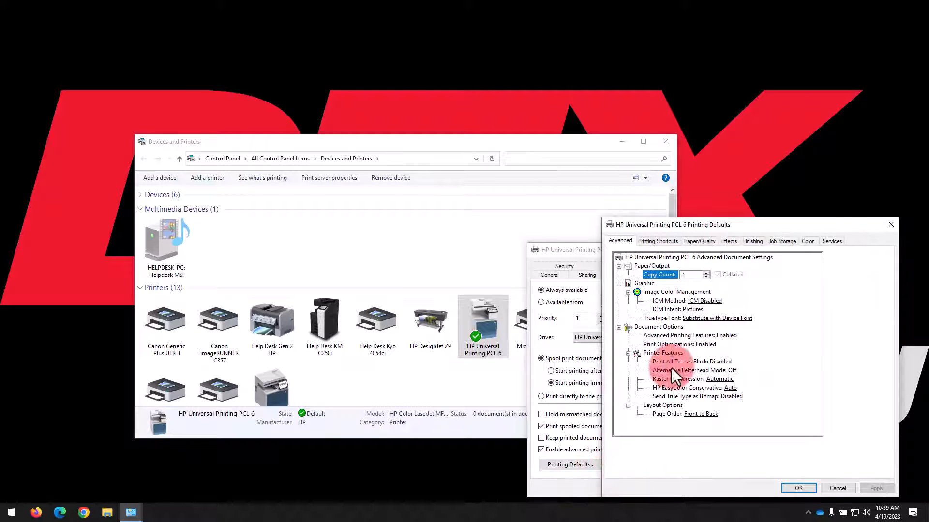
- Save printing defaults with two-sided printing off and grayscale Black Only output
left_click(753, 241)
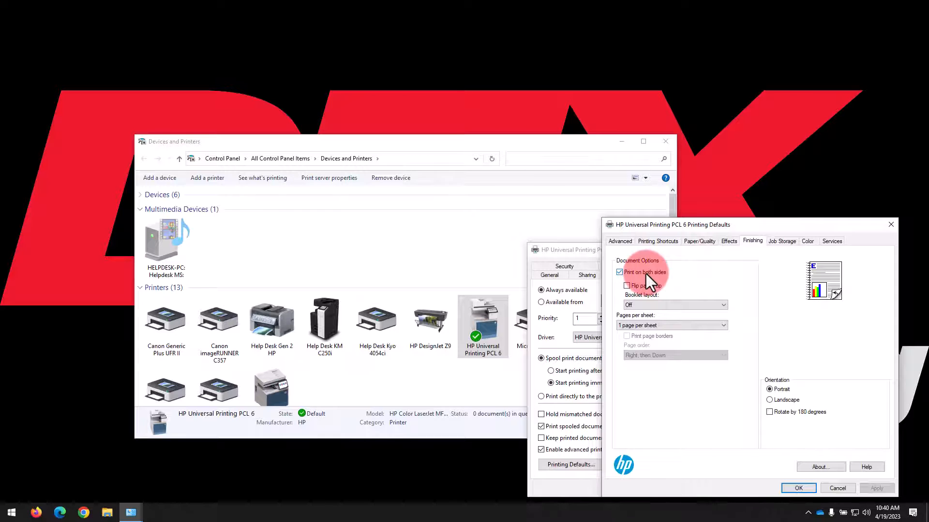
left_click(619, 272)
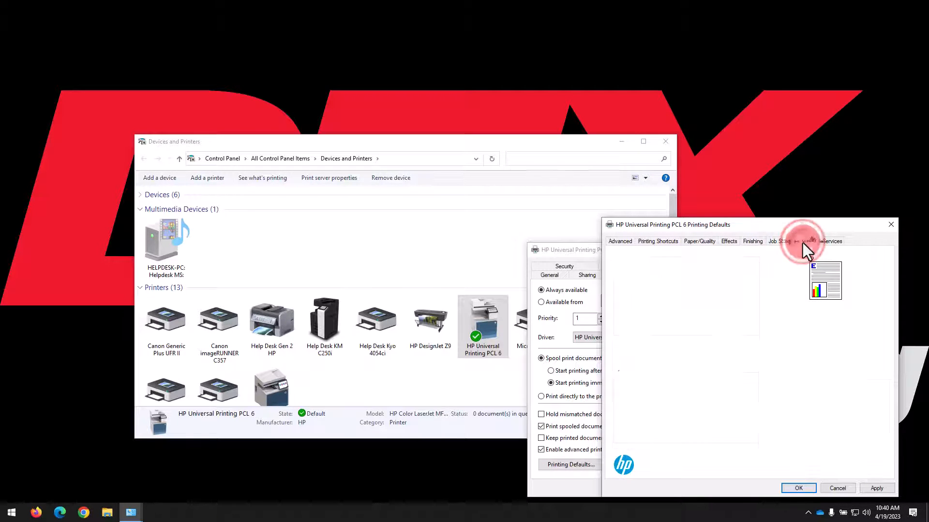
left_click(807, 241)
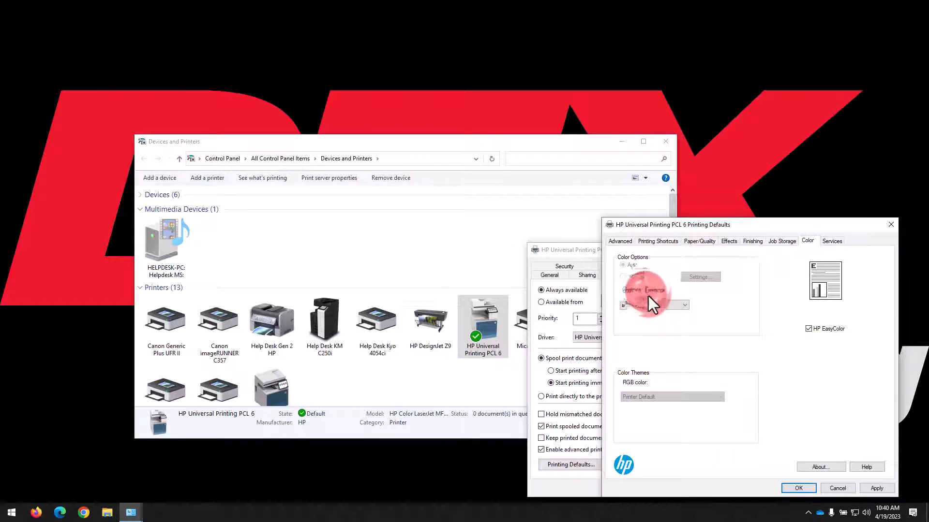
left_click(684, 305)
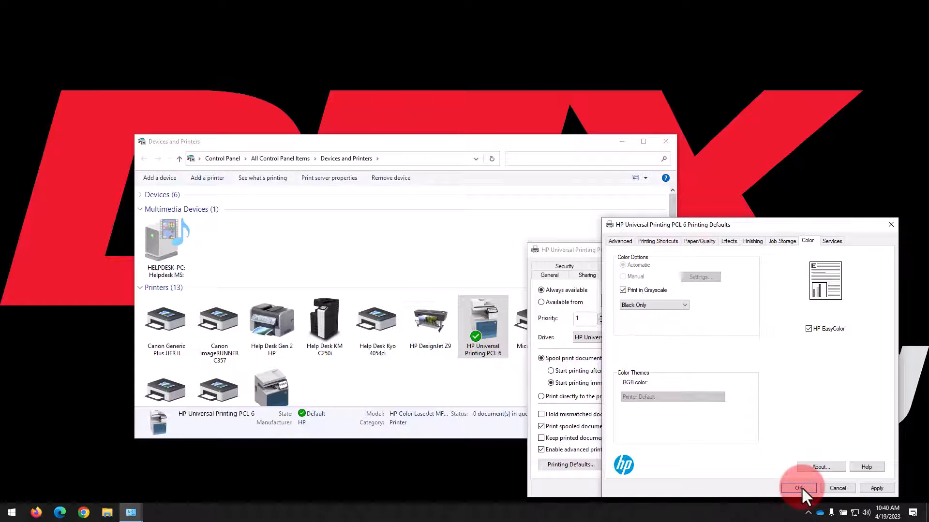
left_click(799, 488)
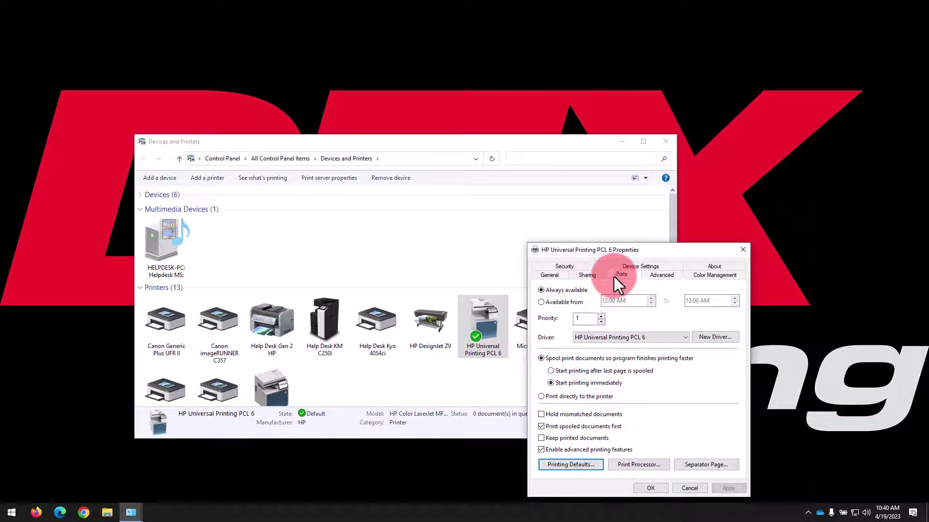
- Disable SNMP status on the printer's 192.168.81.20 TCP/IP port and apply
left_click(621, 275)
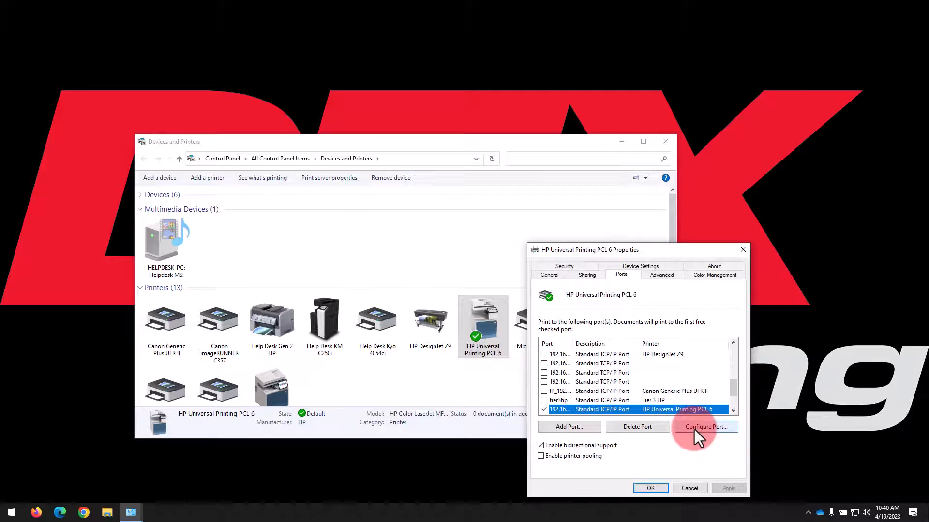
left_click(705, 426)
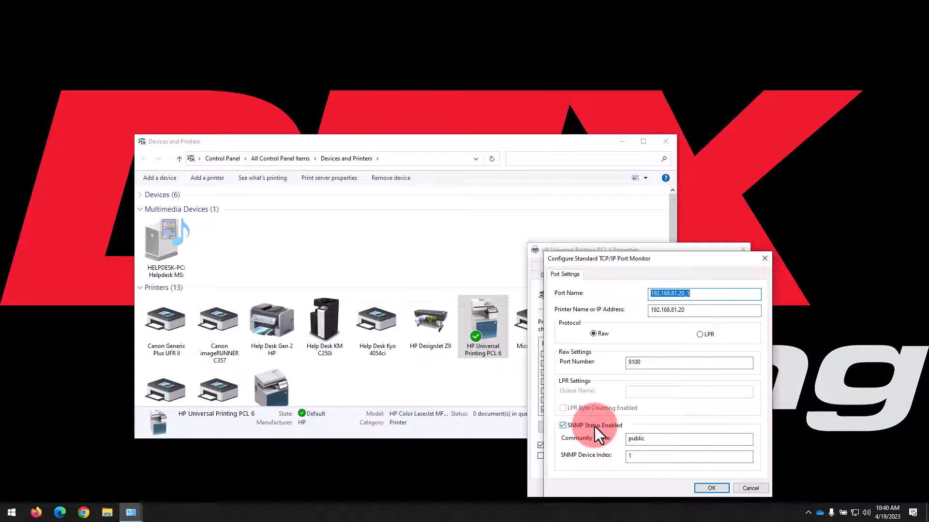
left_click(562, 426)
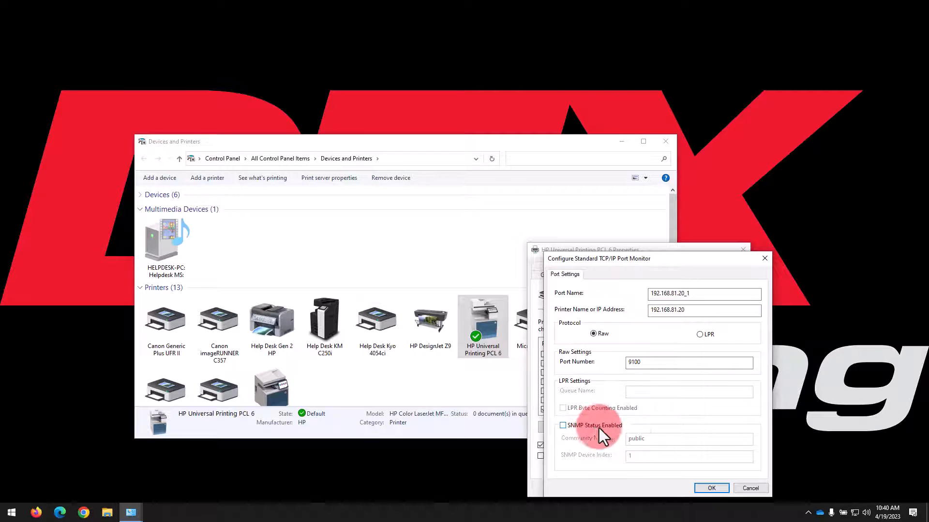
left_click(711, 488)
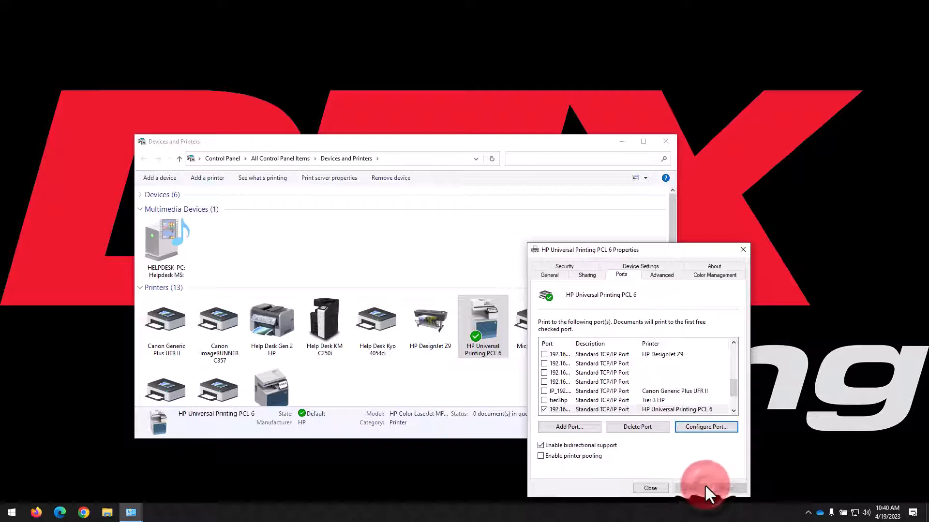
left_click(549, 276)
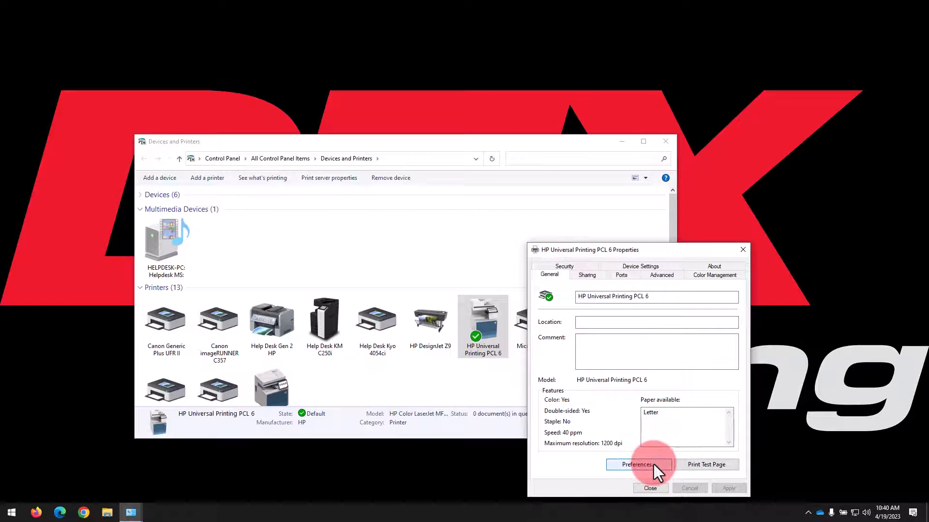
left_click(638, 465)
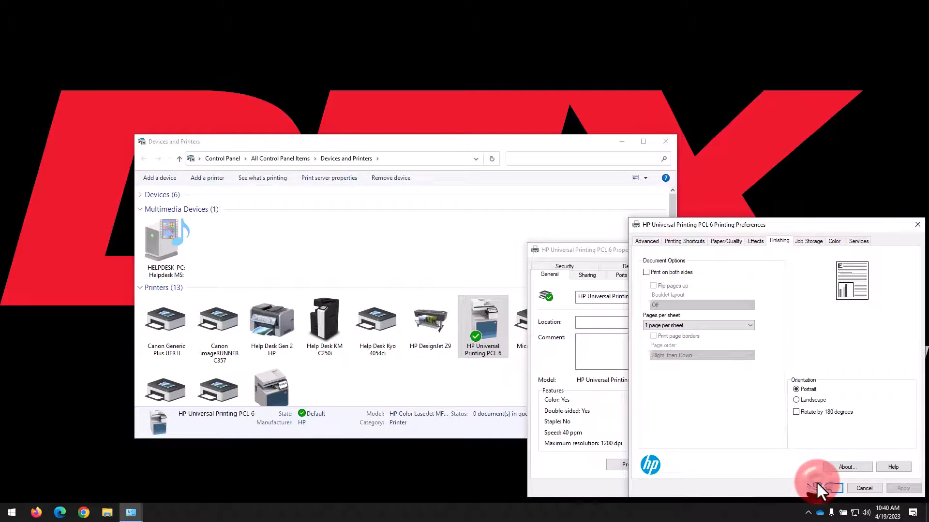
left_click(825, 489)
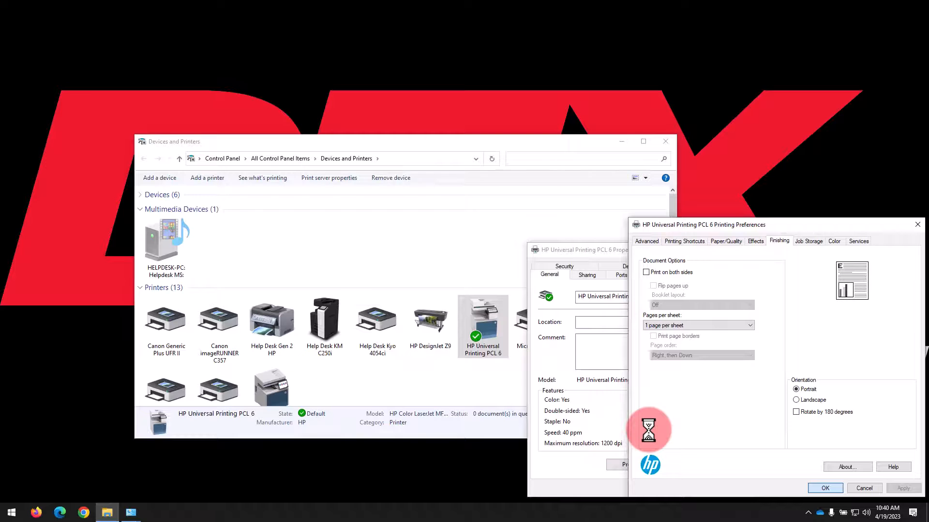
left_click(864, 488)
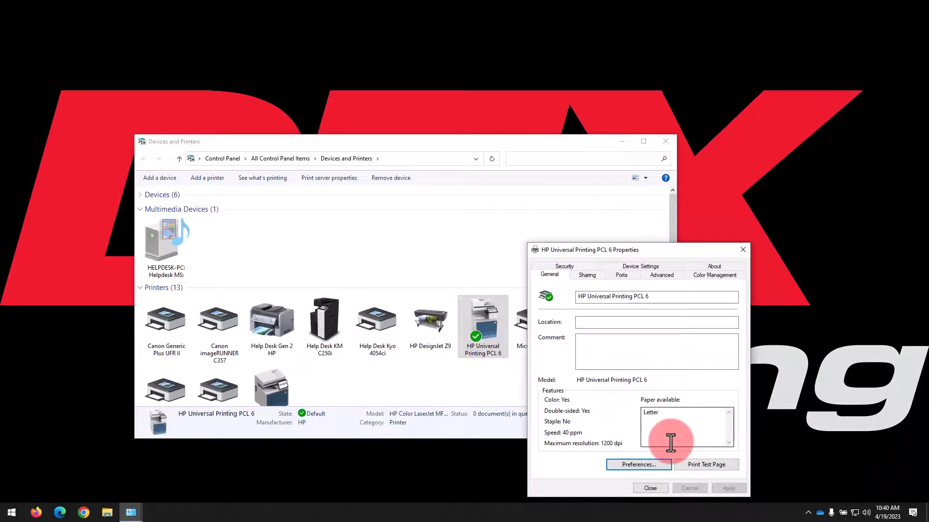
mouse_move(640, 281)
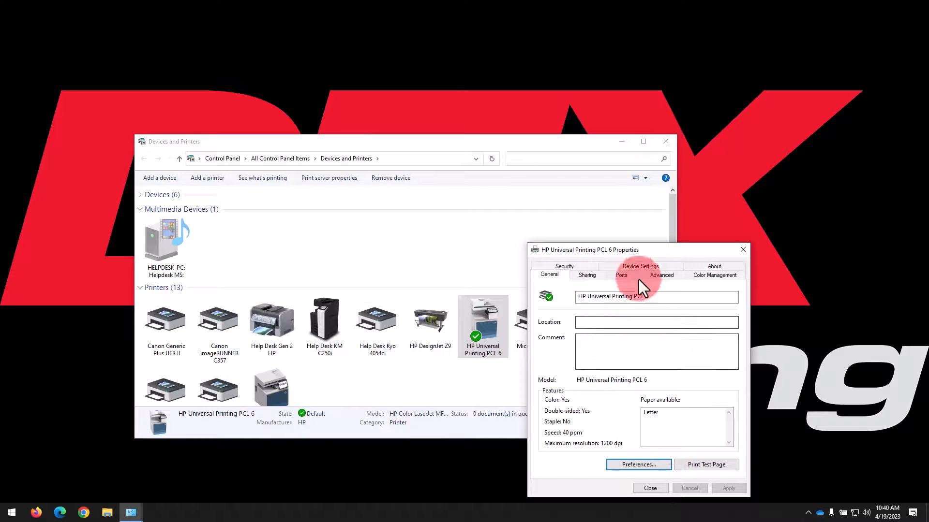
- Set Job Accounting to Enabled in the printer's device settings and apply it
left_click(640, 266)
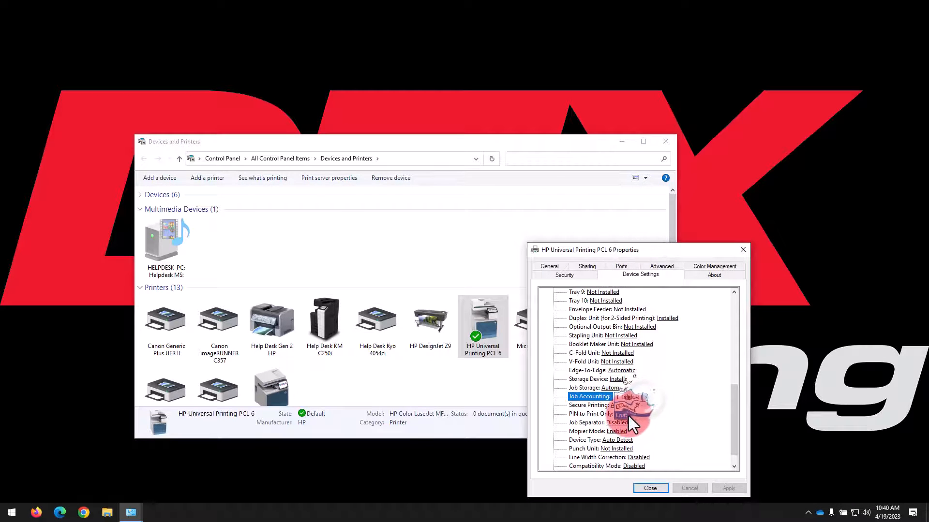
left_click(729, 488)
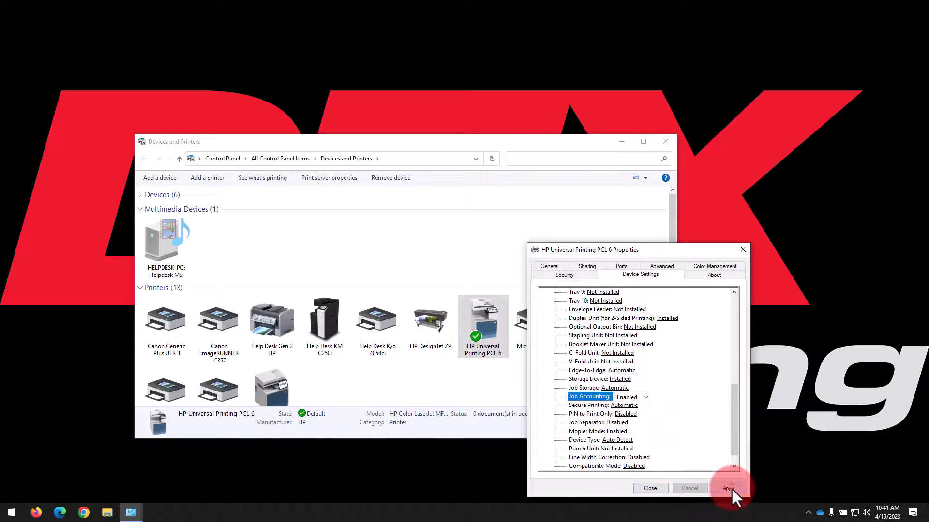
left_click(728, 488)
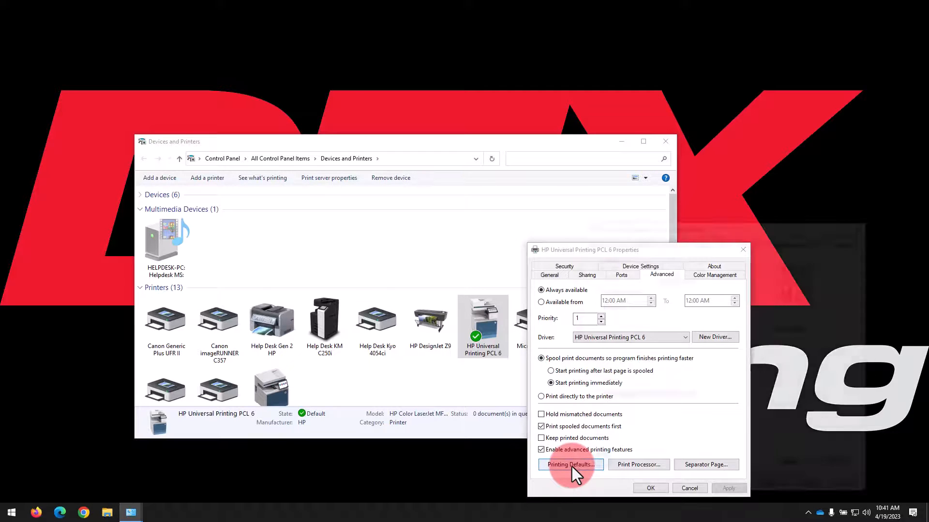
- Set the default Job Accounting type to User Access Code only
left_click(570, 465)
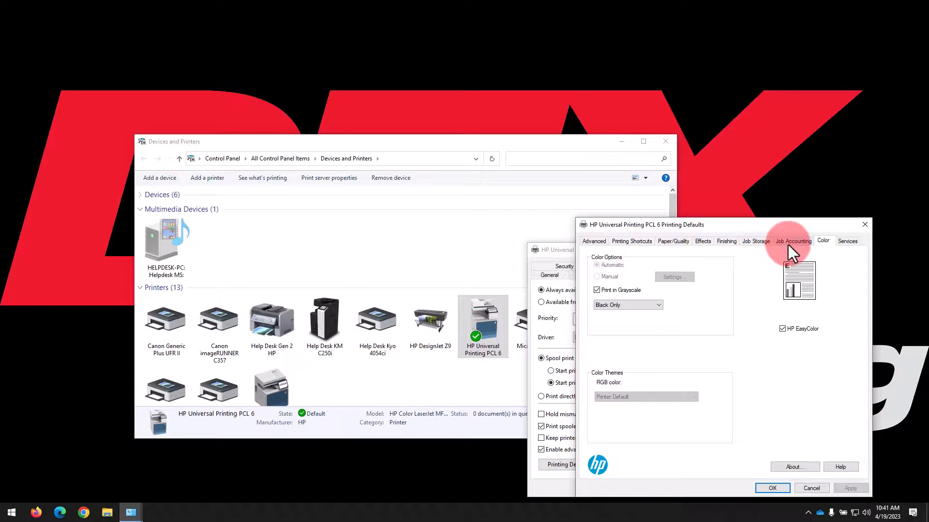
left_click(793, 241)
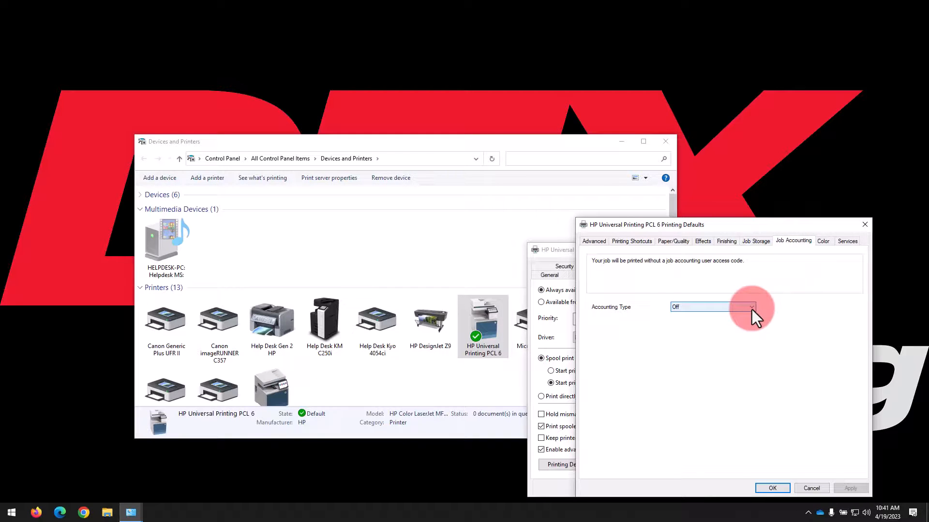
left_click(751, 307)
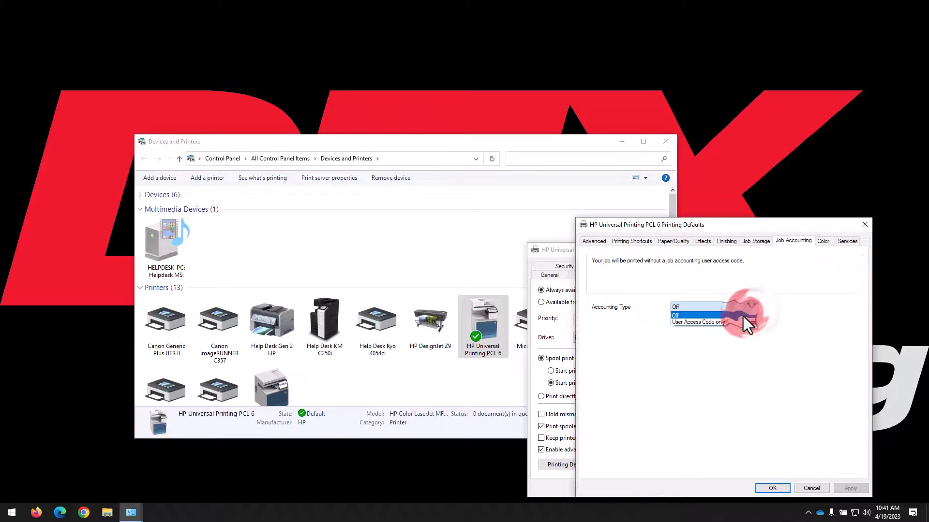
left_click(698, 322)
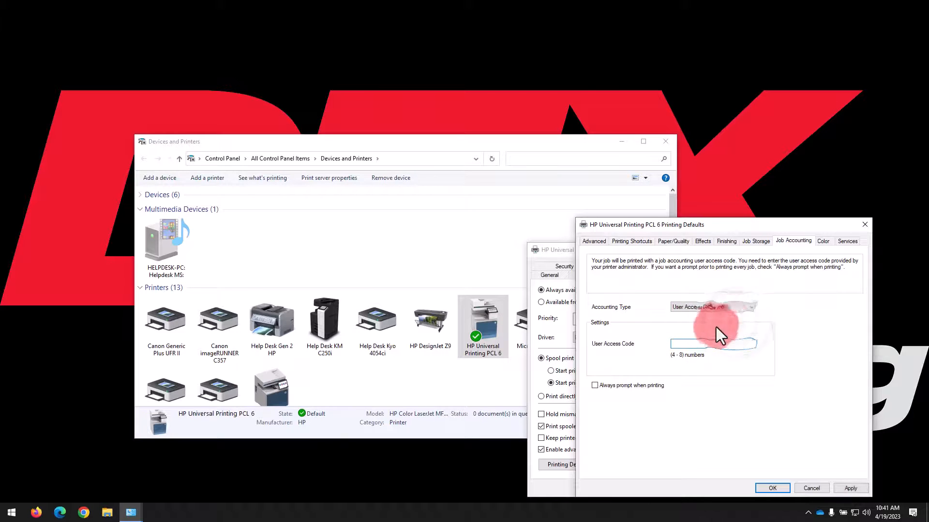
- Begin entering the user access code, typing '12'
left_click(712, 344)
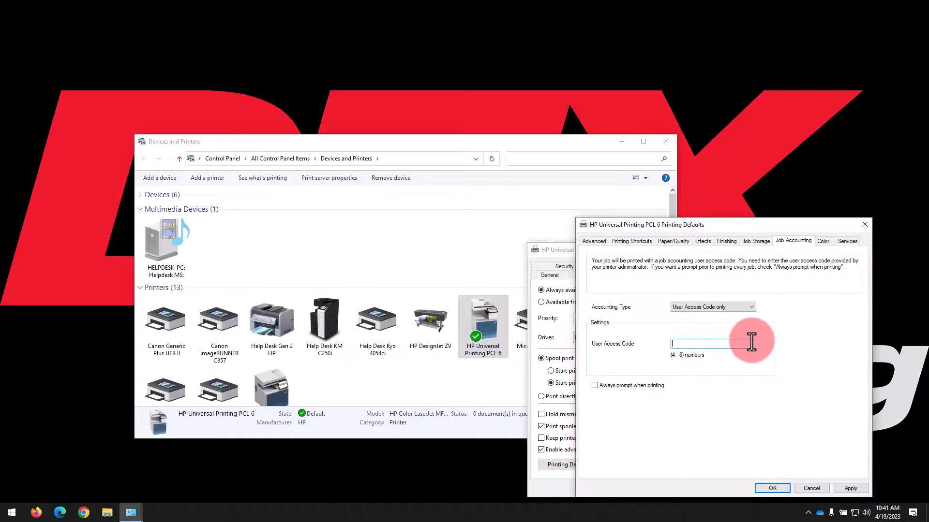
mouse_move(595, 394)
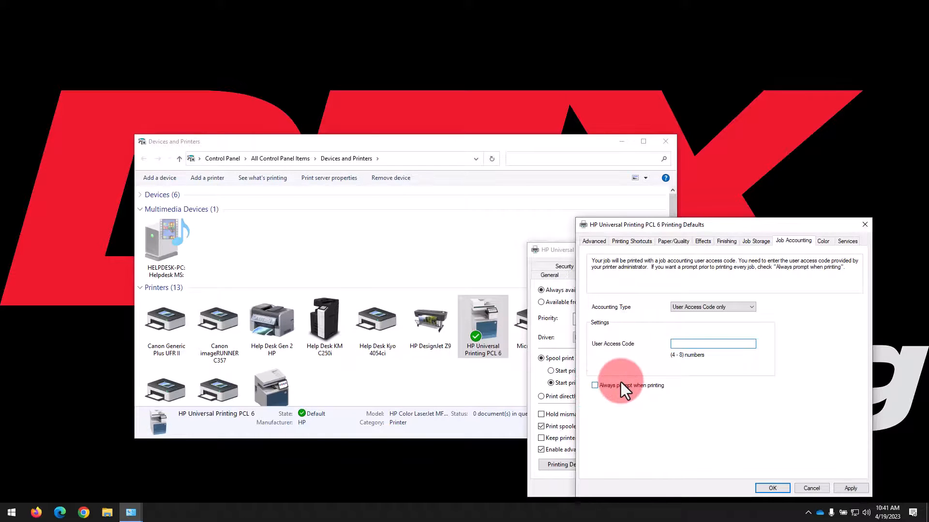
type("12")
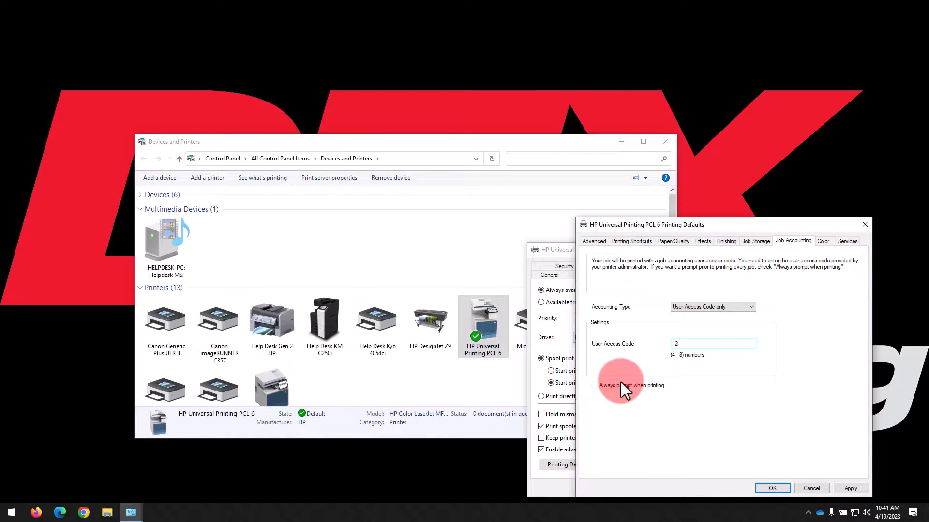